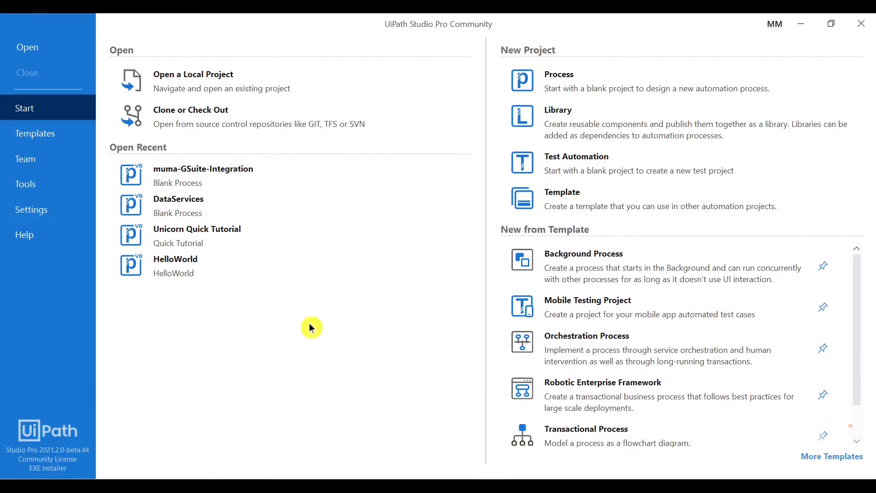
mouse_move(576, 90)
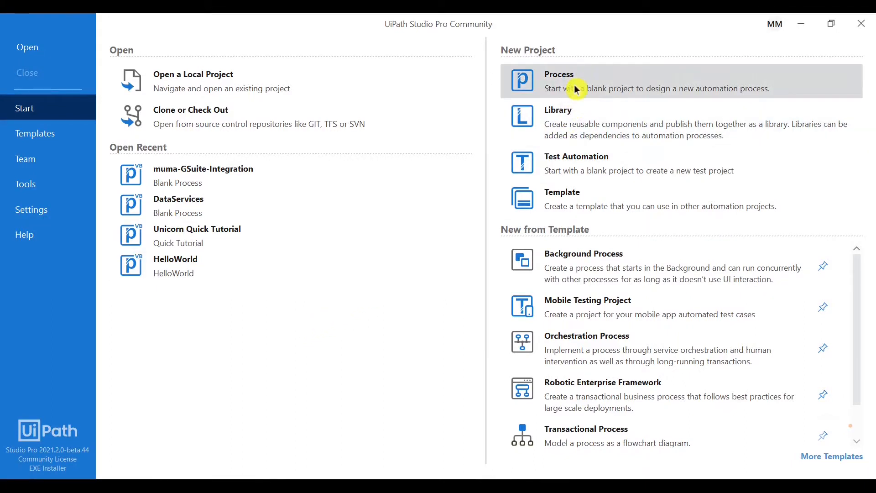
mouse_move(592, 88)
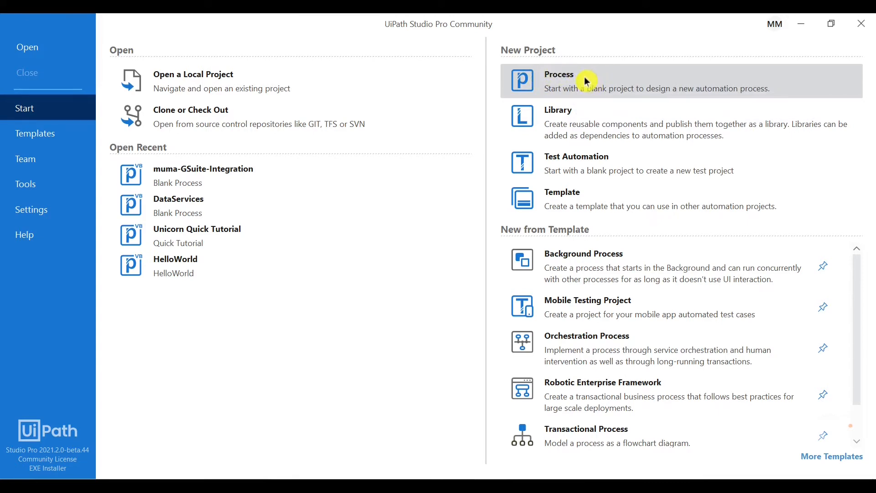
Create a new blank Process project named mumas-gmail-automation from the Start page
click(558, 81)
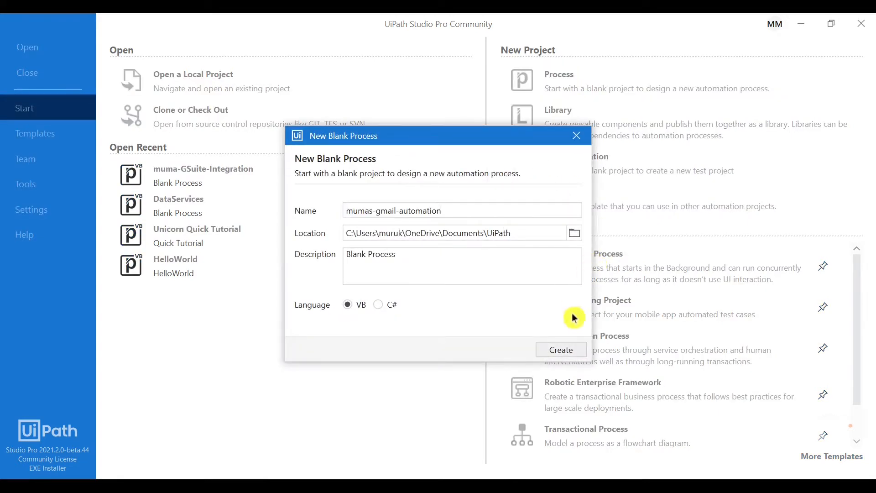
click(560, 350)
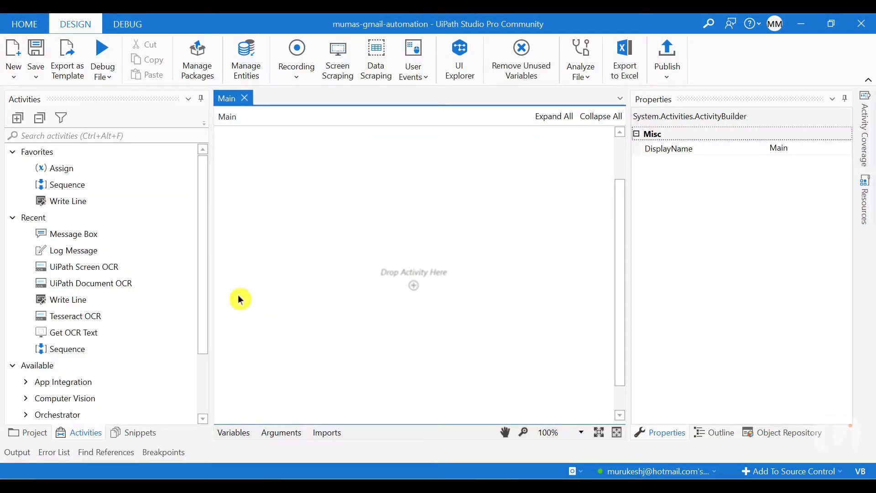
mouse_move(204, 255)
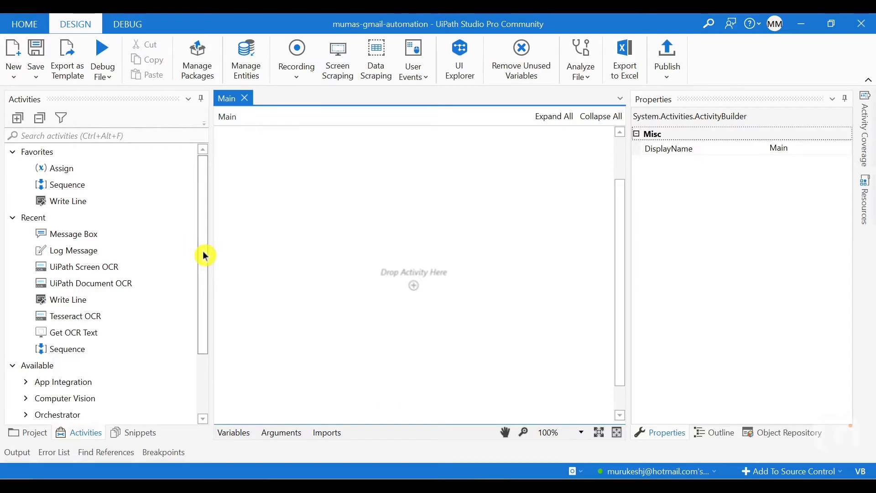
mouse_move(206, 250)
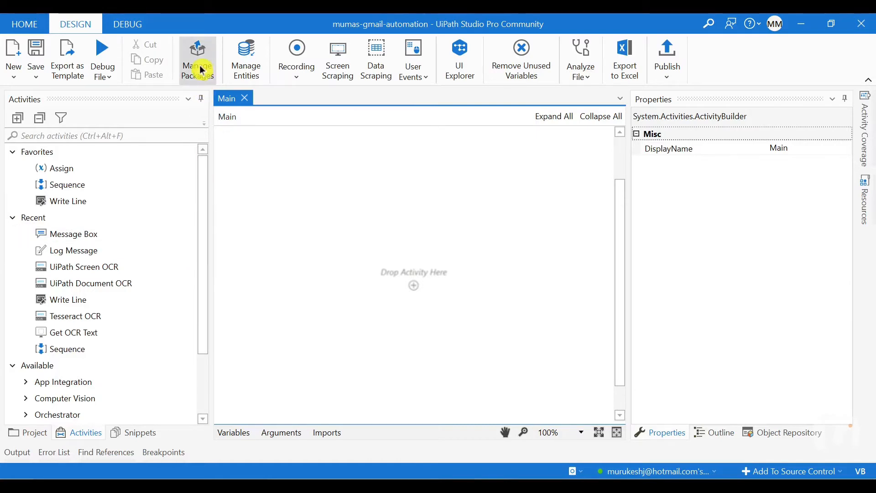
Install UiPath.GSuite.Activities 1.10.0-preview via Manage Packages and save the dependency
click(197, 58)
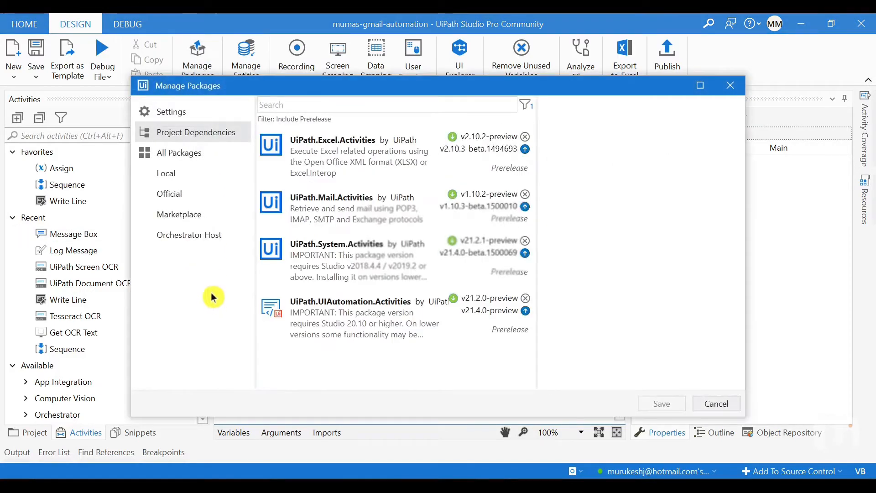
text(Uipath.gsuite.activities)
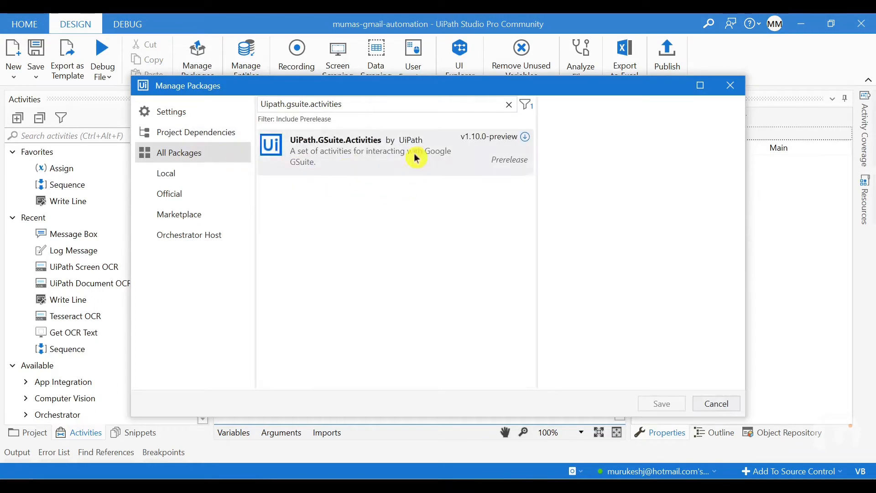
click(369, 151)
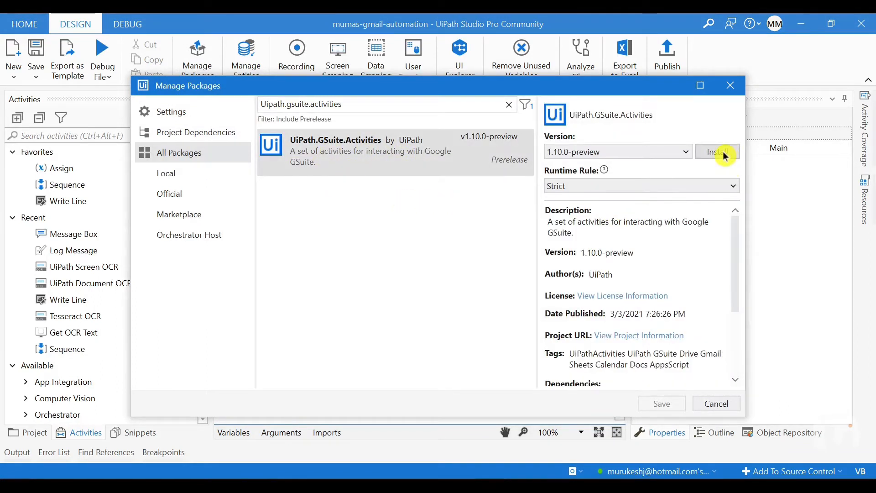
click(717, 151)
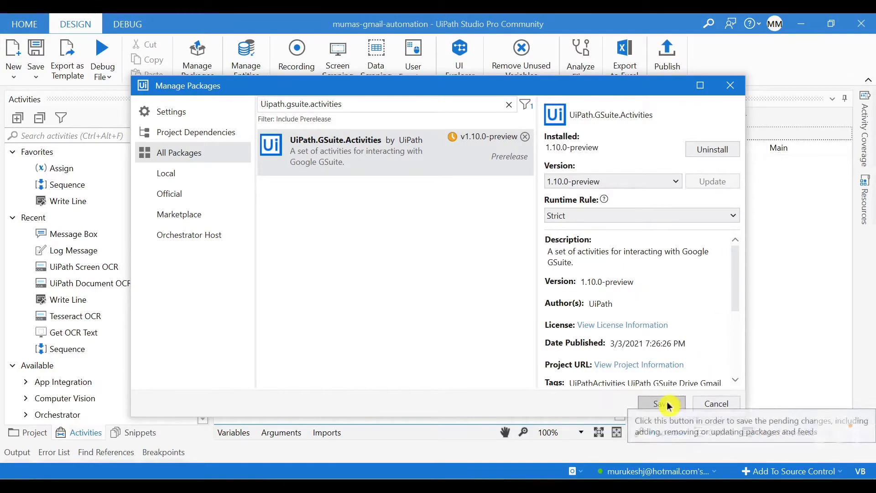
click(660, 403)
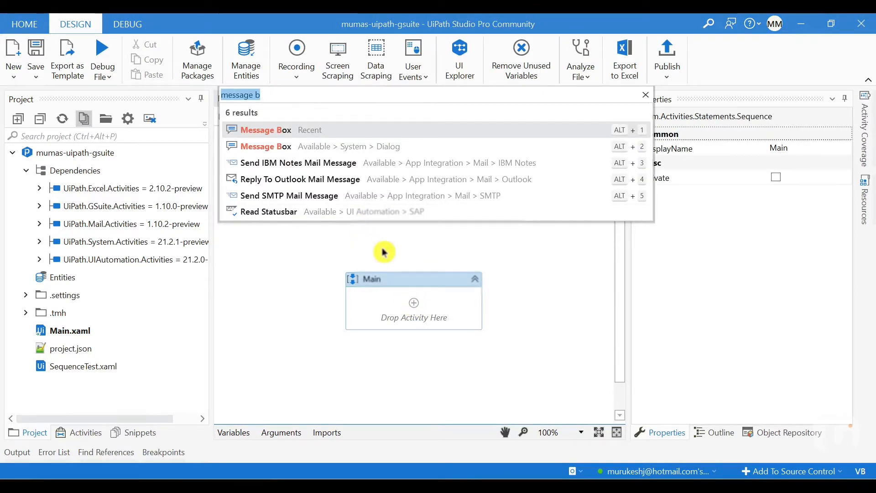
Add a Sequence activity to Main using the activity search for 'sequ'
text(sequ)
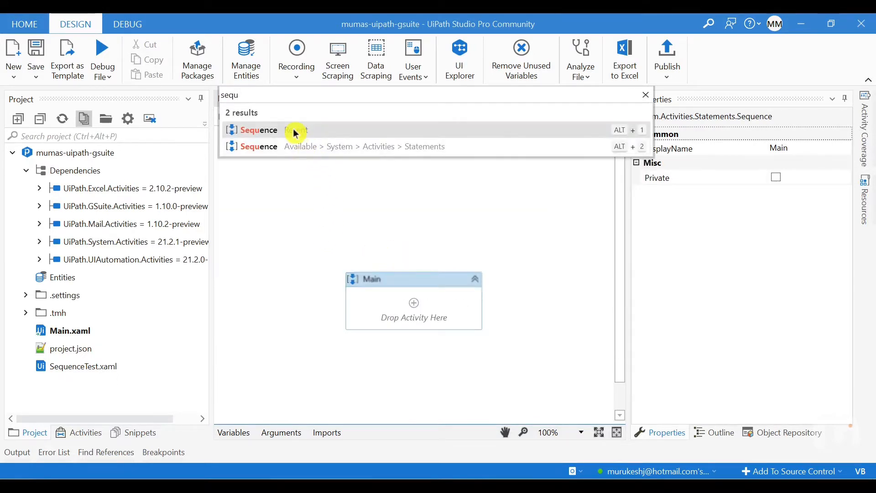
click(258, 130)
text(gsuite)
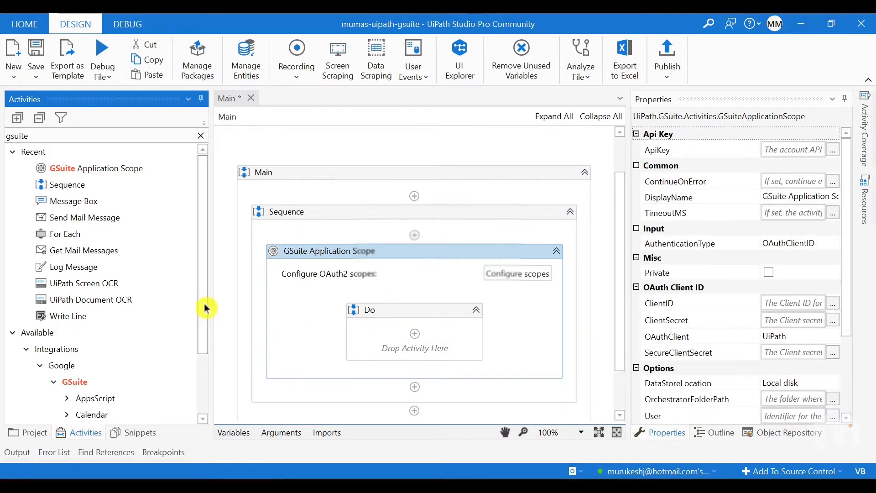
scroll(down, 3)
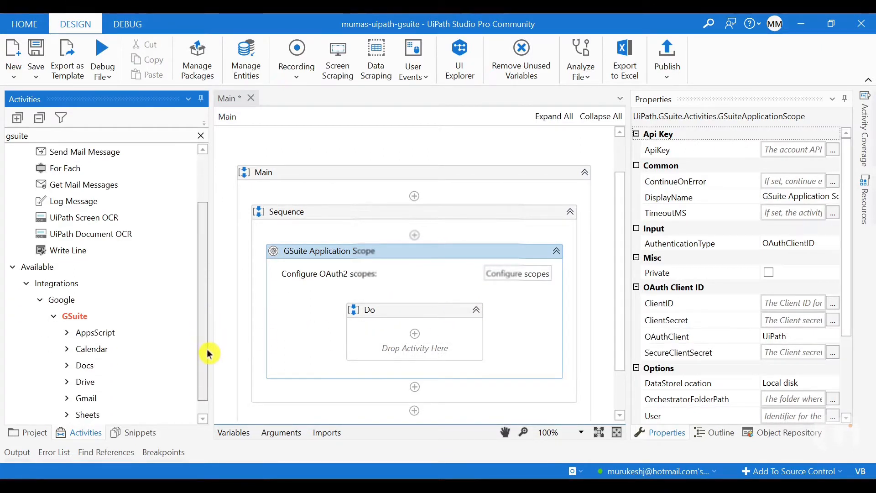
mouse_move(379, 345)
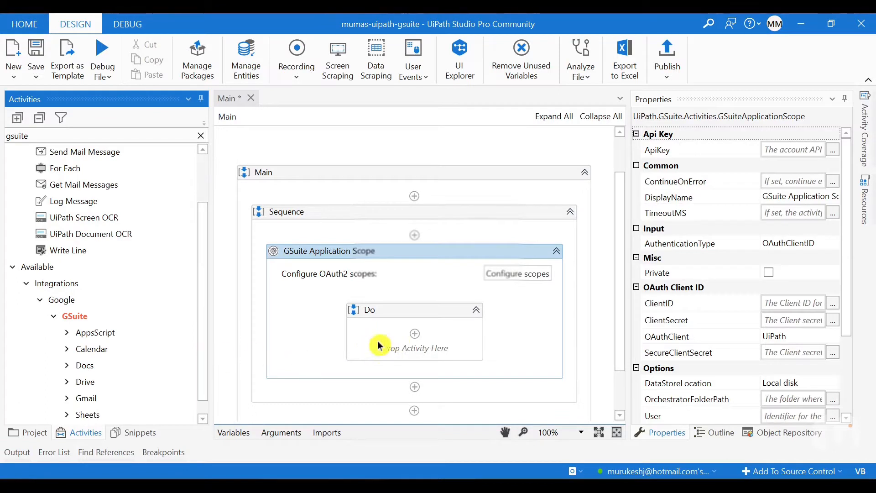
mouse_move(329, 325)
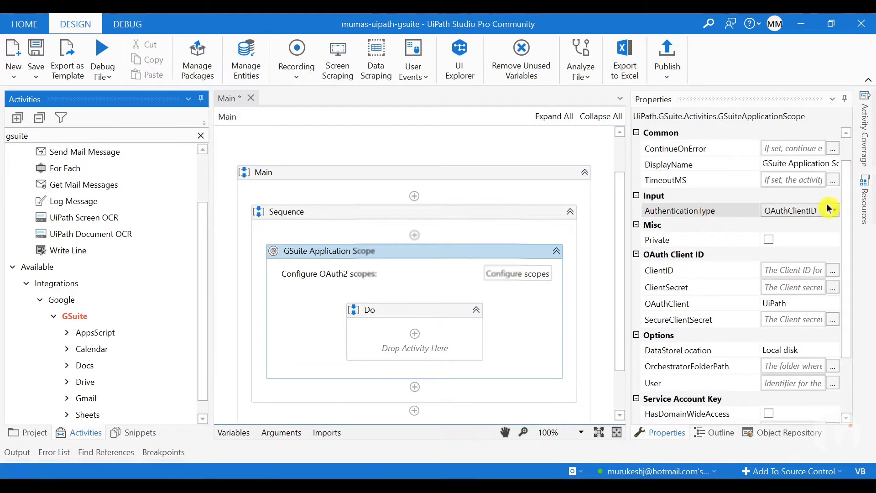
click(829, 209)
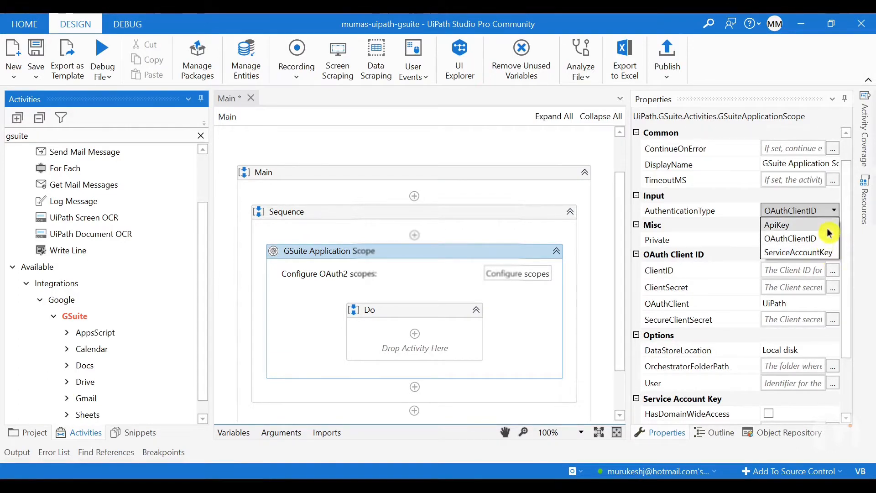
click(789, 238)
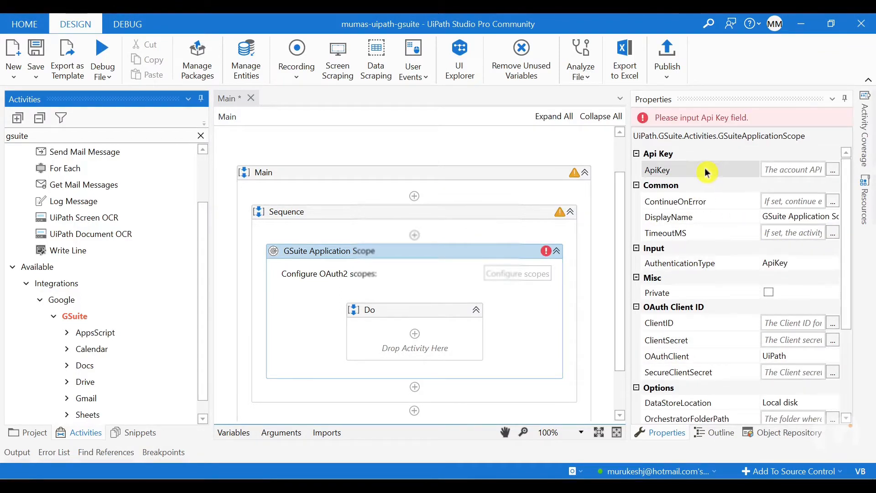
click(799, 263)
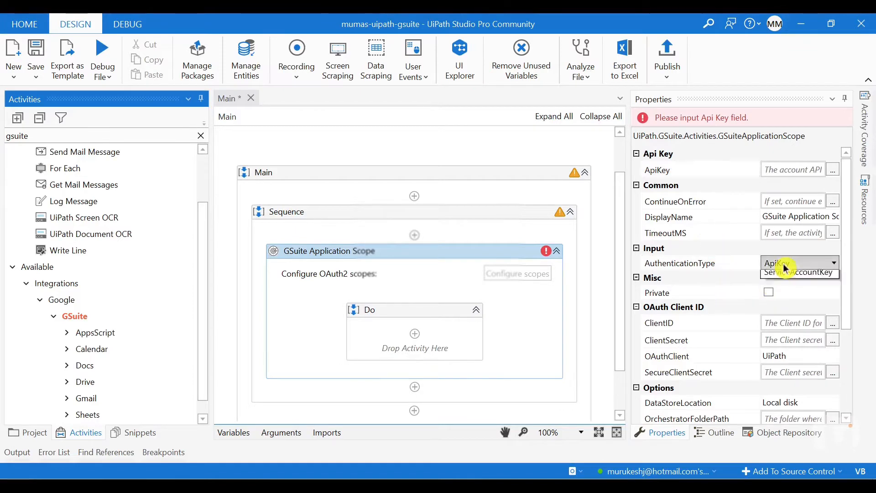
click(796, 272)
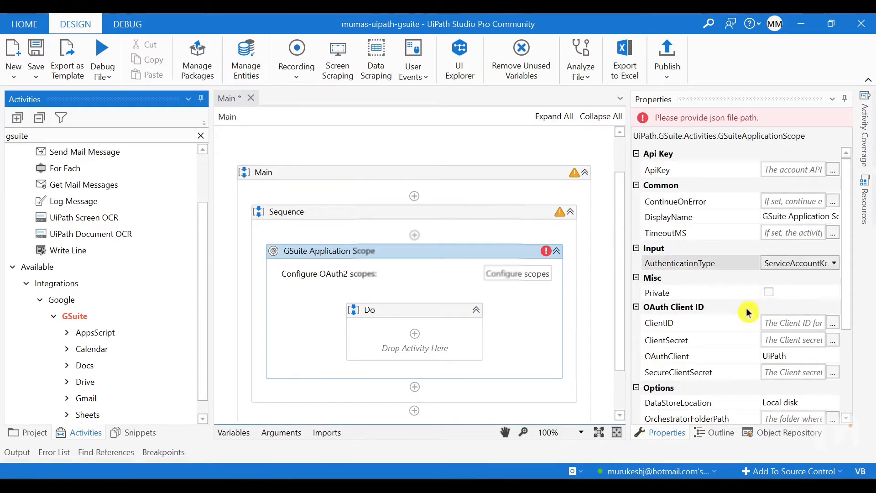
scroll(down, 3)
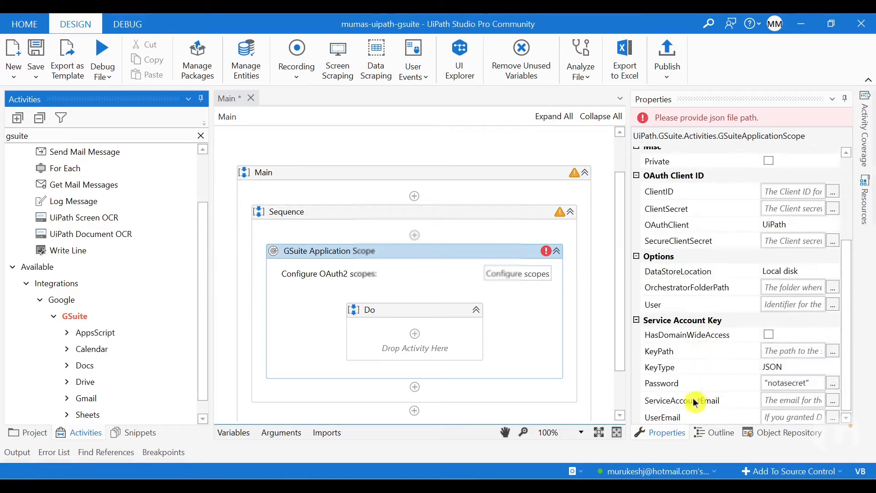
mouse_move(693, 419)
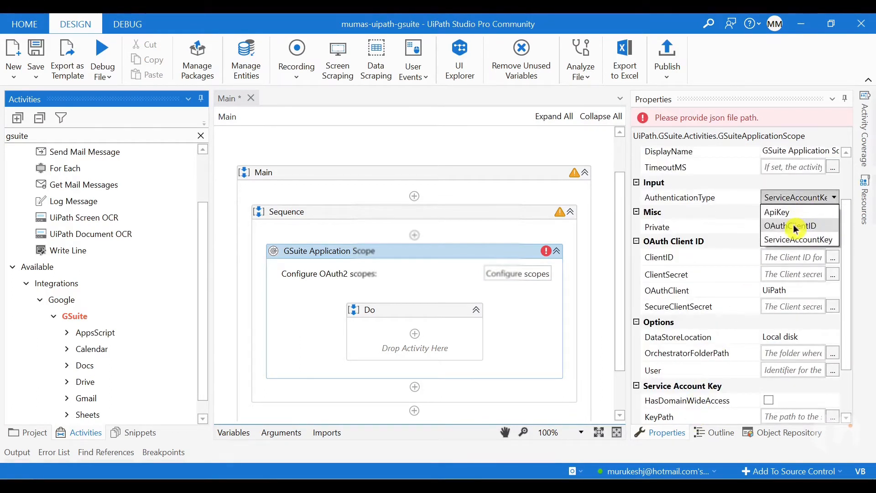
click(788, 225)
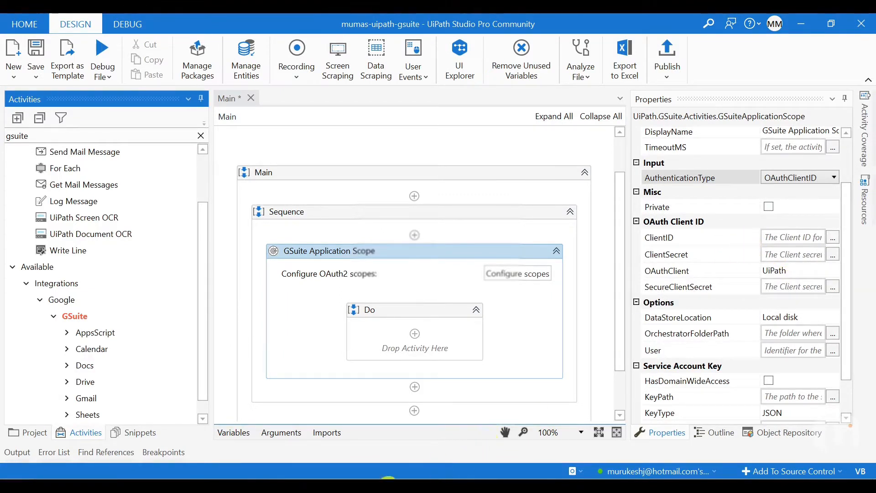
mouse_move(389, 479)
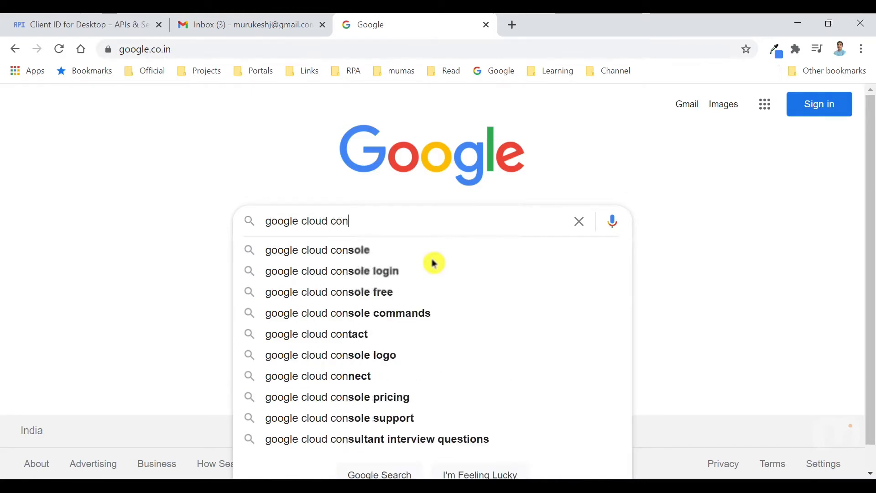
Reach Google Cloud Console and view the mumas-uipath-gsuite OAuth 2.0 desktop client details
click(318, 250)
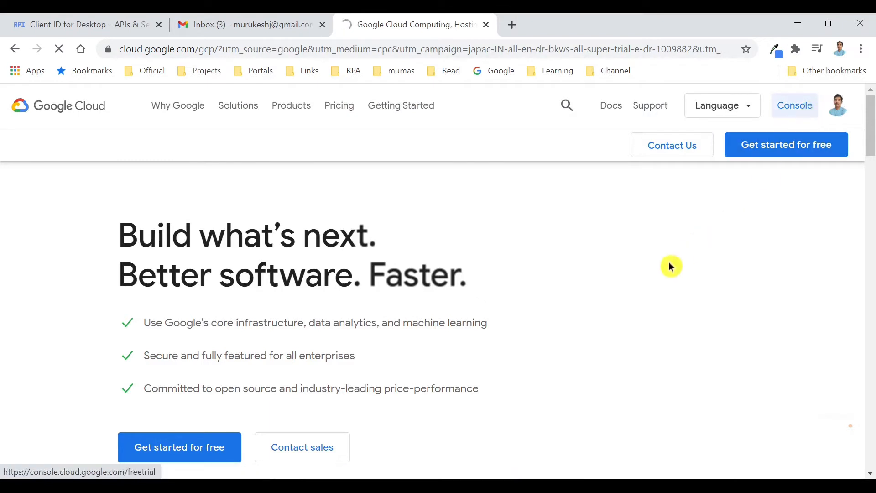
click(794, 104)
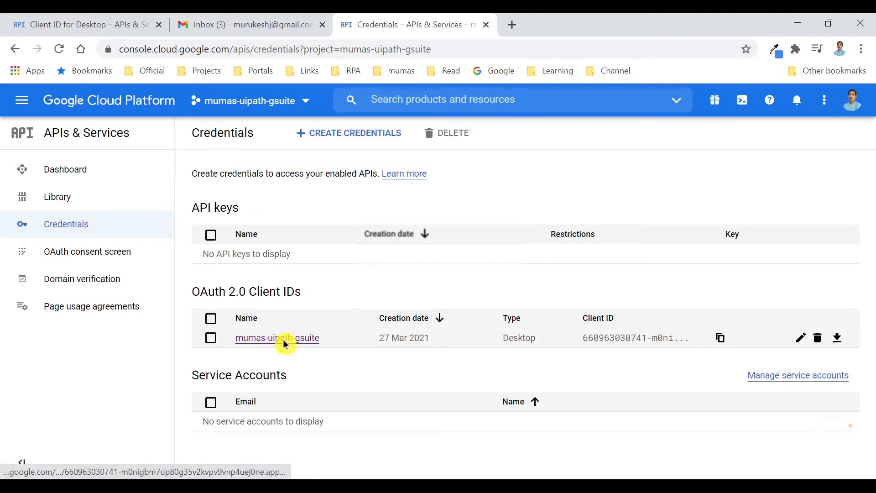
mouse_move(288, 344)
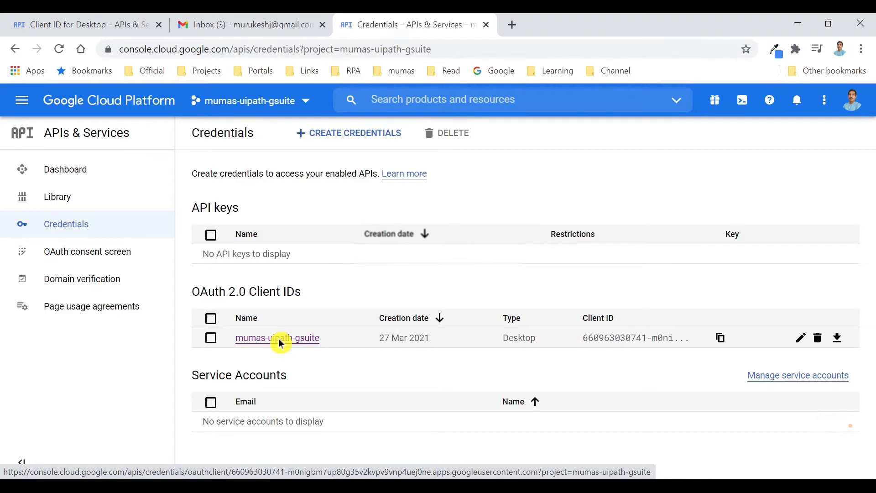
click(277, 338)
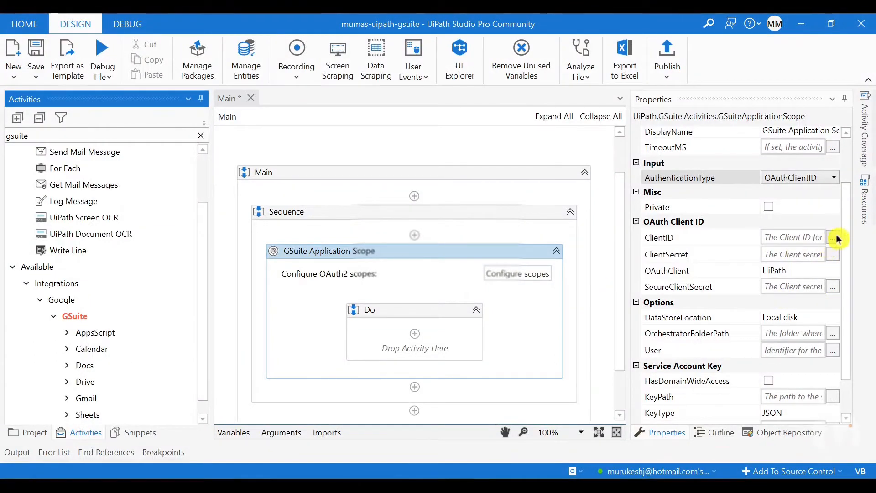
Paste the OAuth client ID and client secret into the GSuite Application Scope properties
click(833, 237)
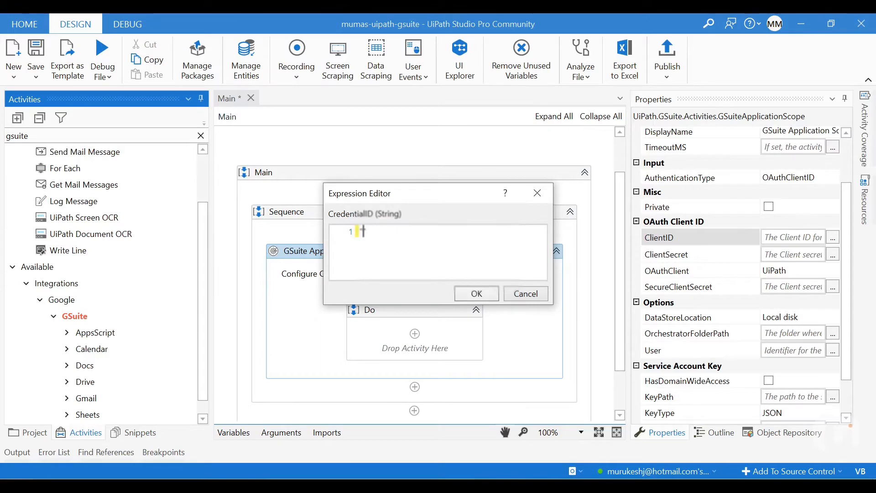
click(475, 293)
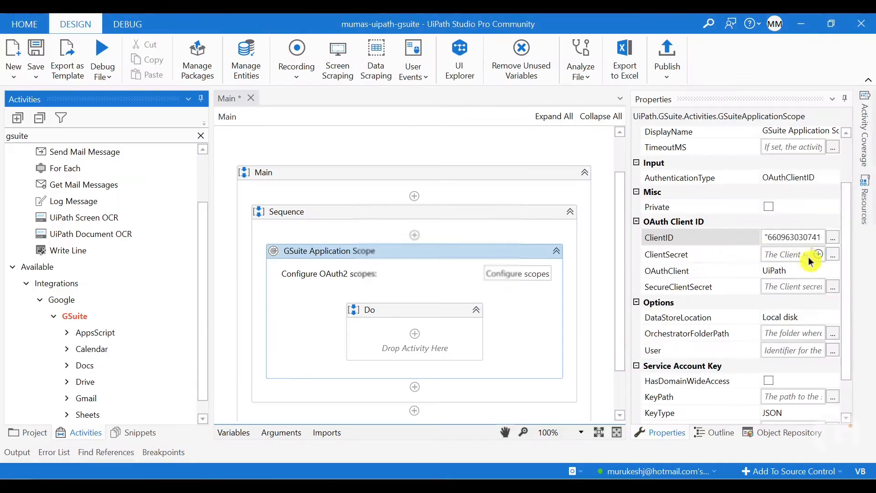
click(832, 255)
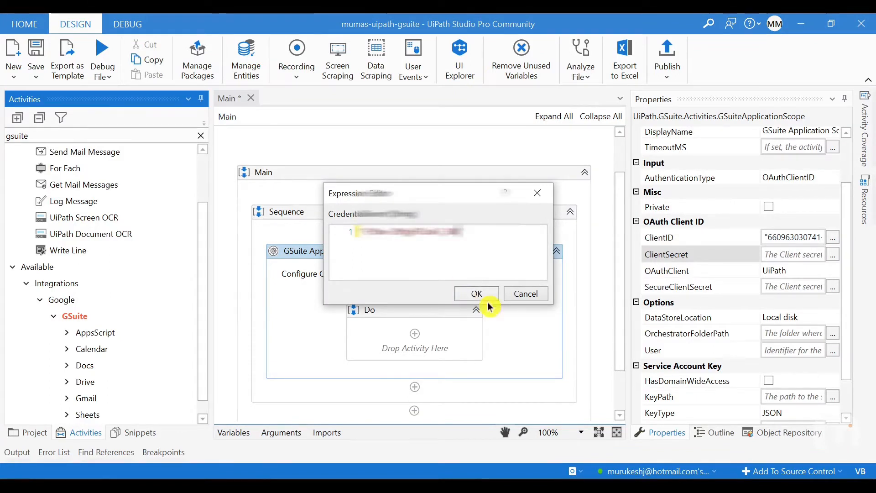
click(475, 293)
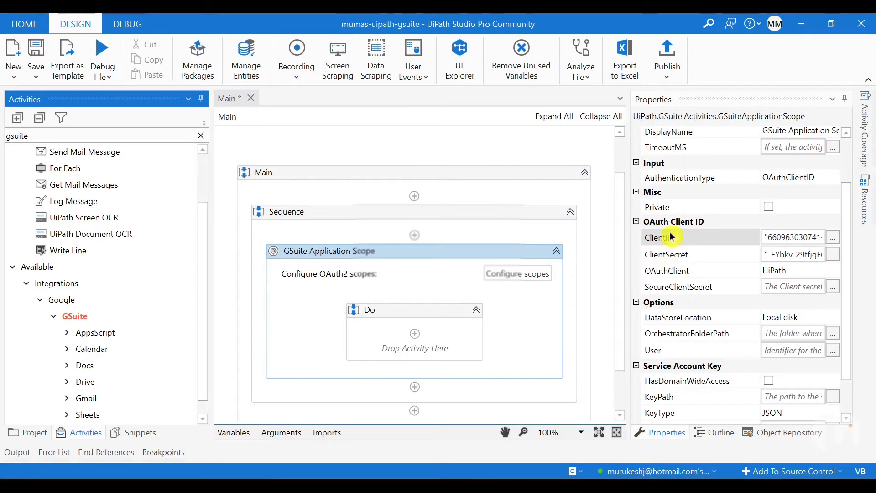
mouse_move(166, 289)
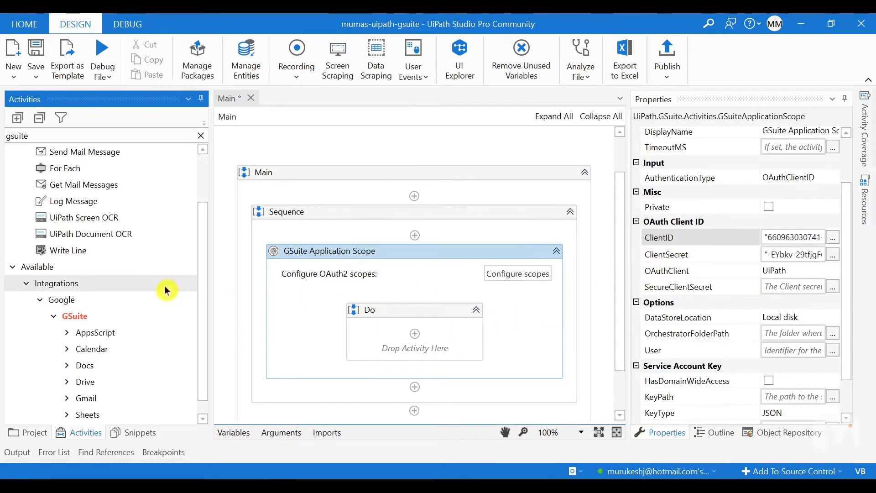
Scroll the Activities panel to reveal the Gmail activities under GSuite
scroll(down, 3)
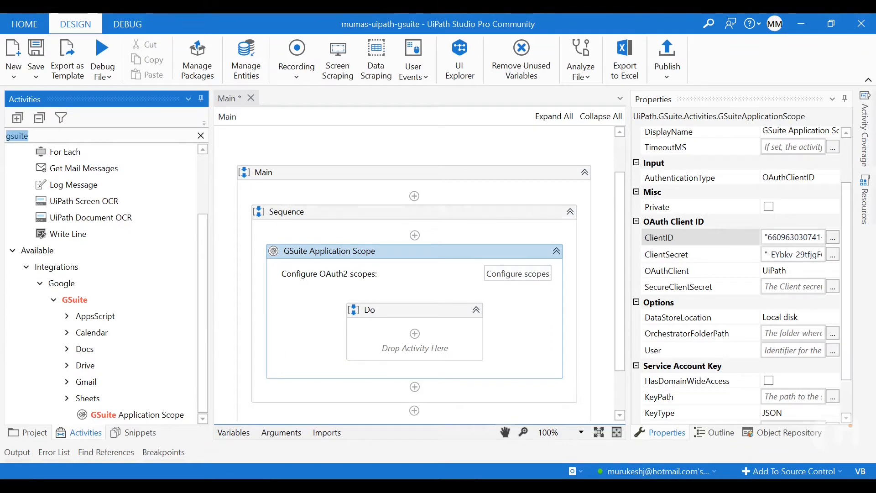
mouse_move(76, 326)
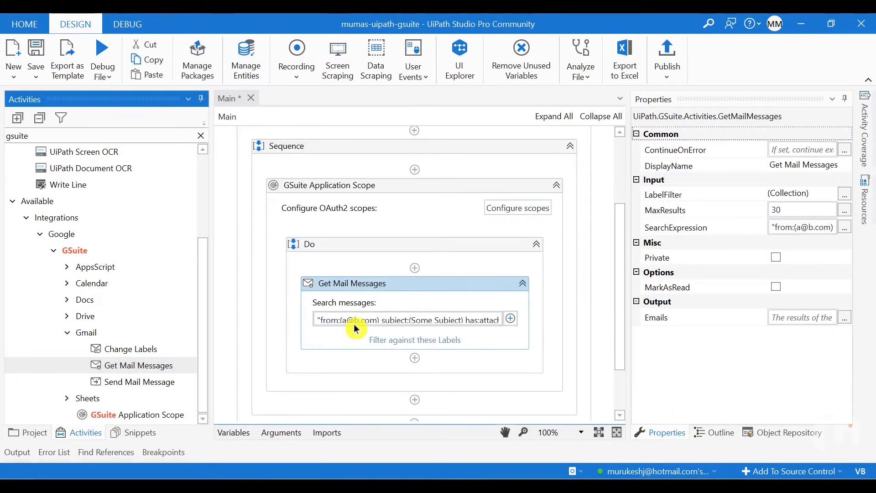
mouse_move(326, 290)
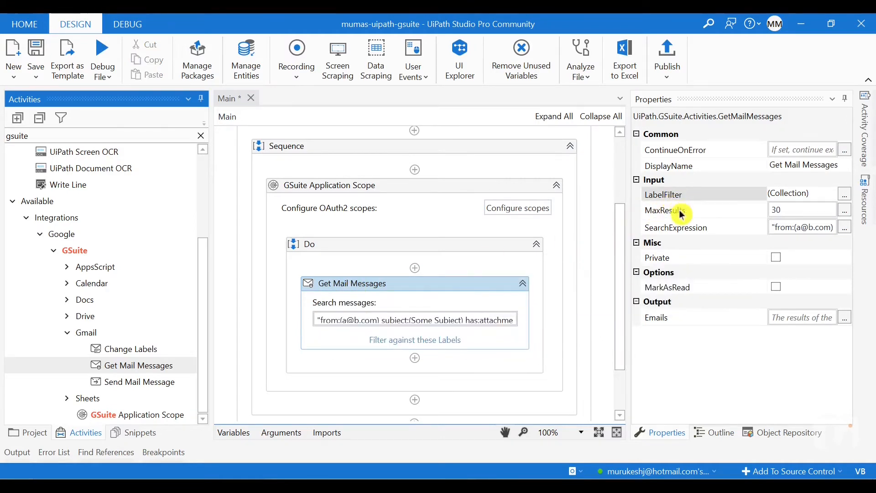
mouse_move(681, 197)
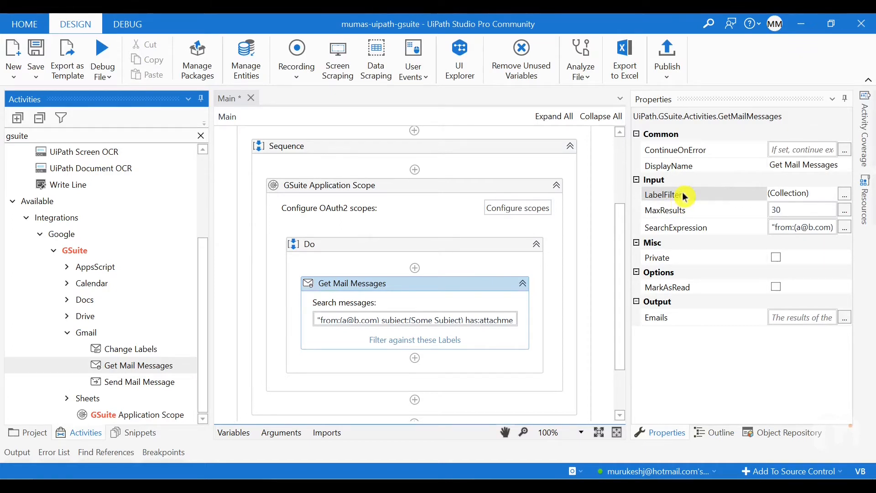
mouse_move(706, 227)
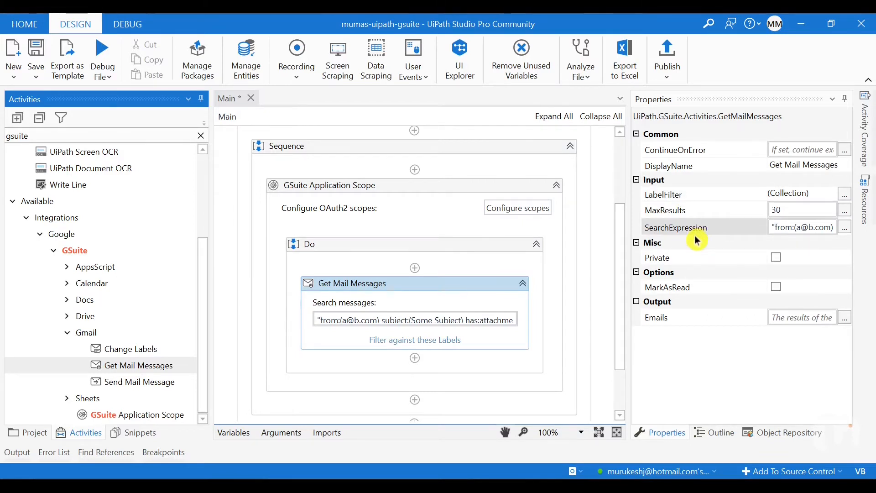
mouse_move(697, 235)
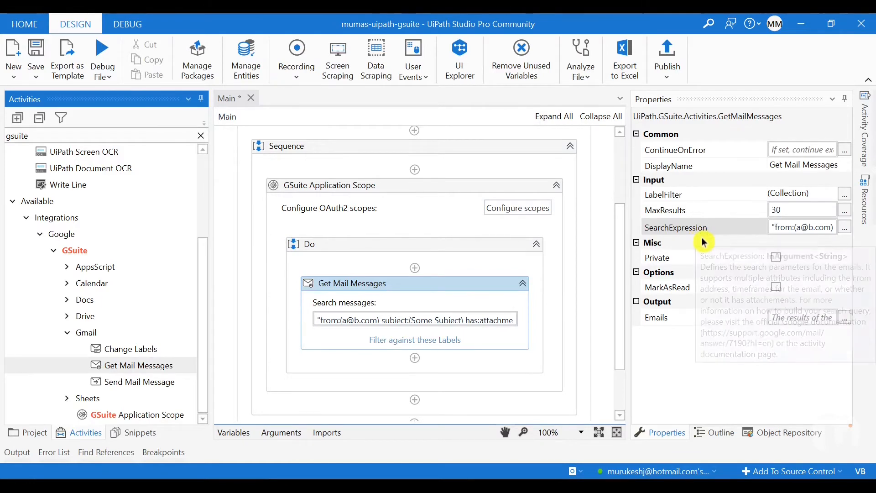
mouse_move(700, 227)
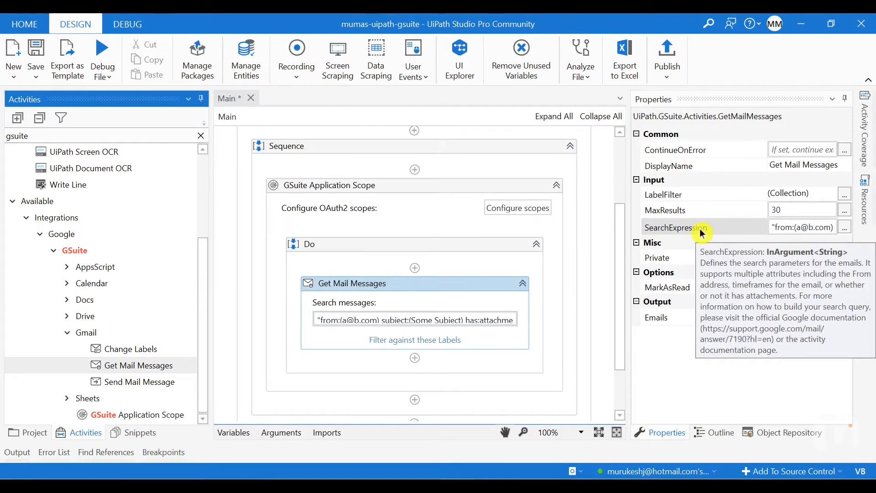
mouse_move(718, 234)
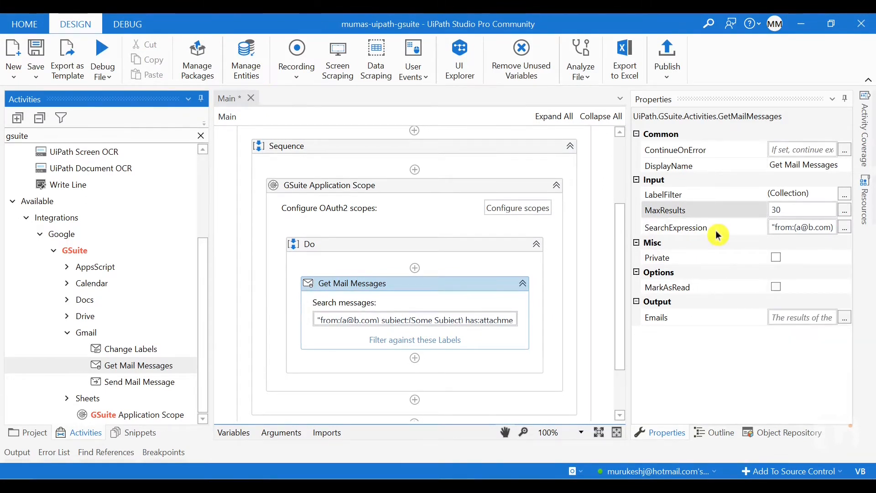
mouse_move(717, 209)
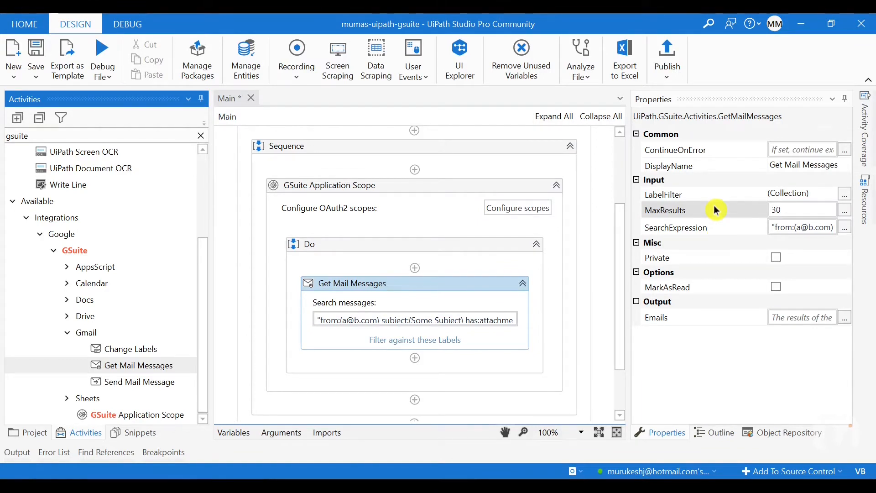
mouse_move(715, 194)
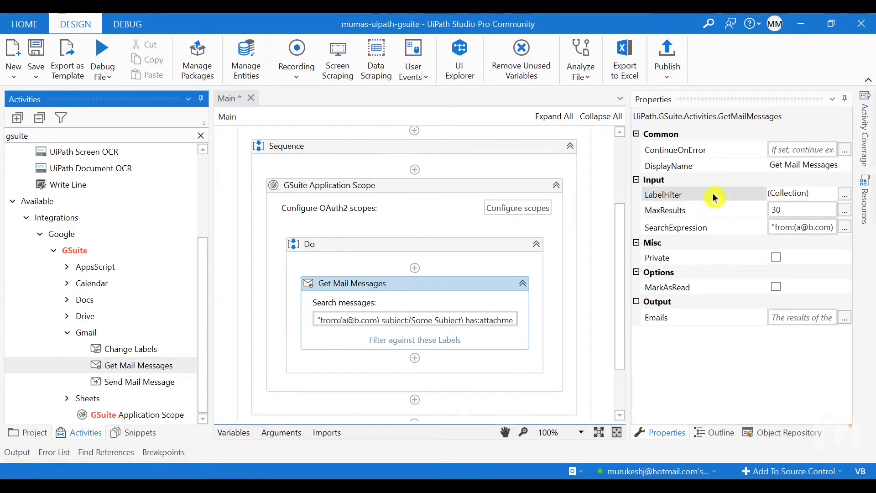
mouse_move(720, 201)
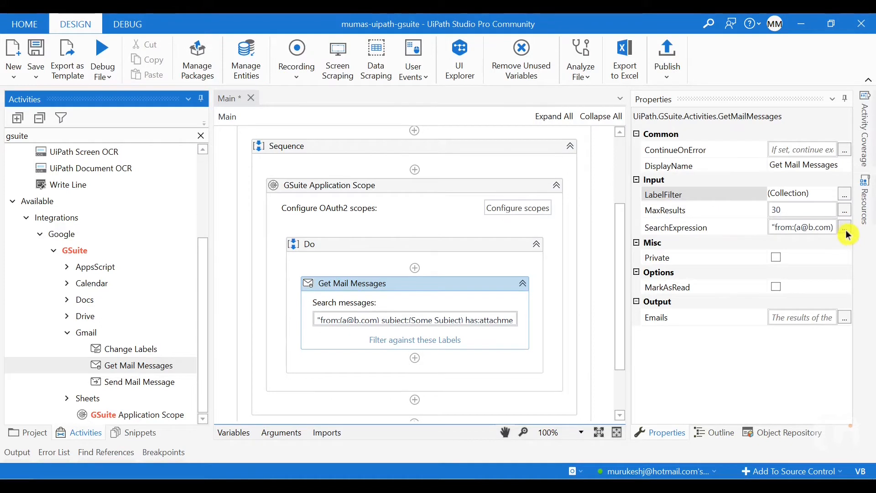
Clear the default SearchExpression of Get Mail Messages and bring up the LabelFilter collection
click(844, 227)
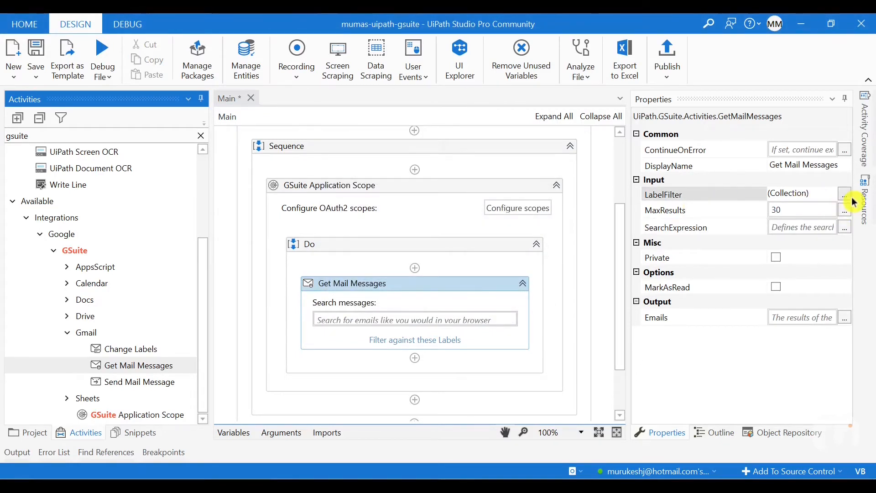
click(844, 193)
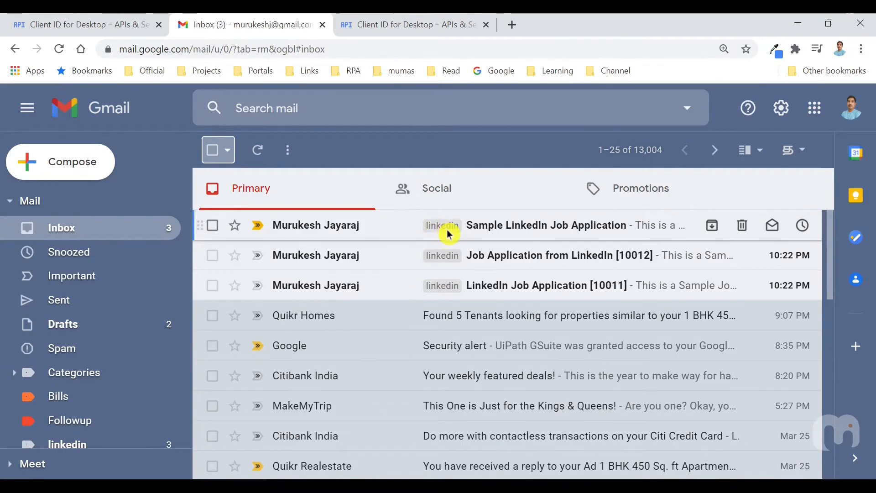
mouse_move(541, 231)
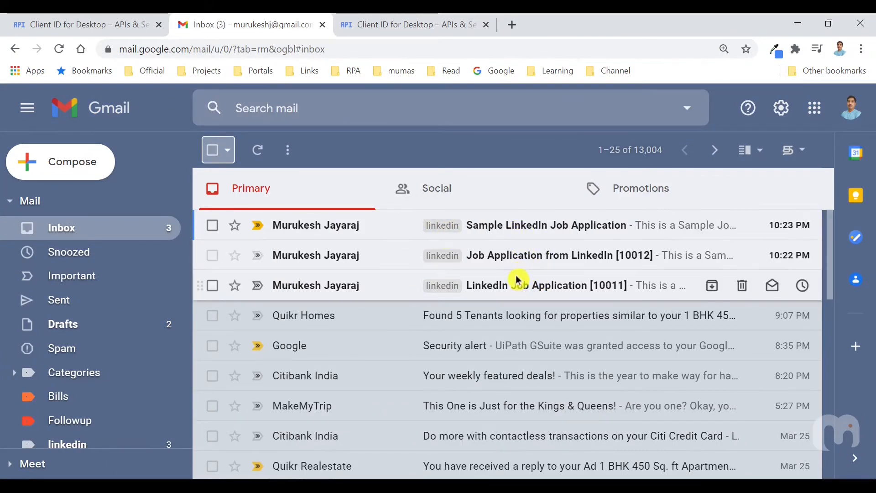
mouse_move(500, 243)
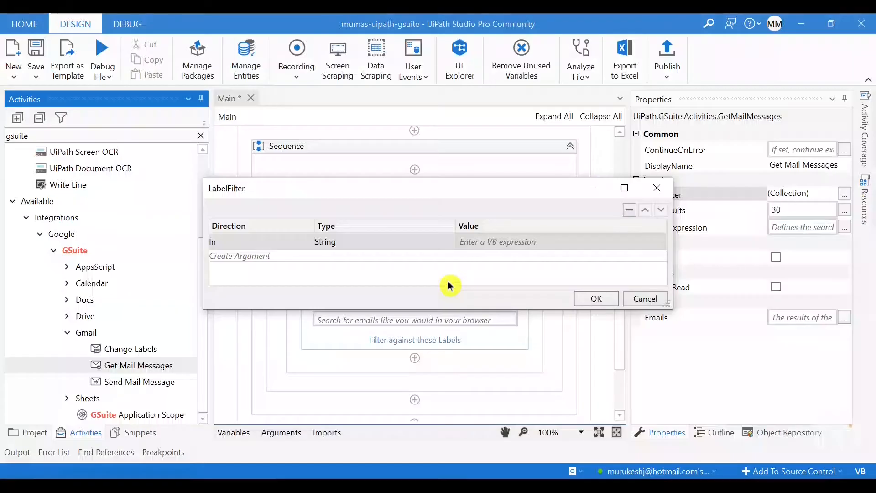
Filter Get Mail Messages on the "linkedin" label and set MaxResults to 3
click(559, 240)
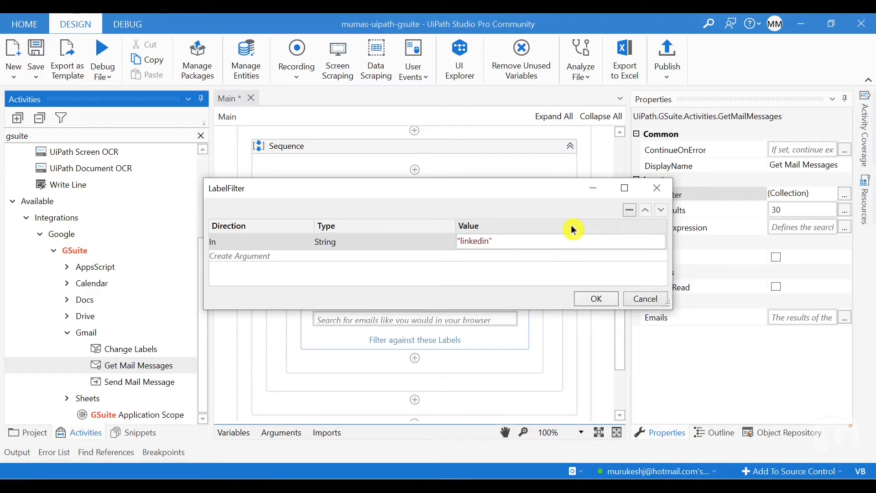
click(595, 299)
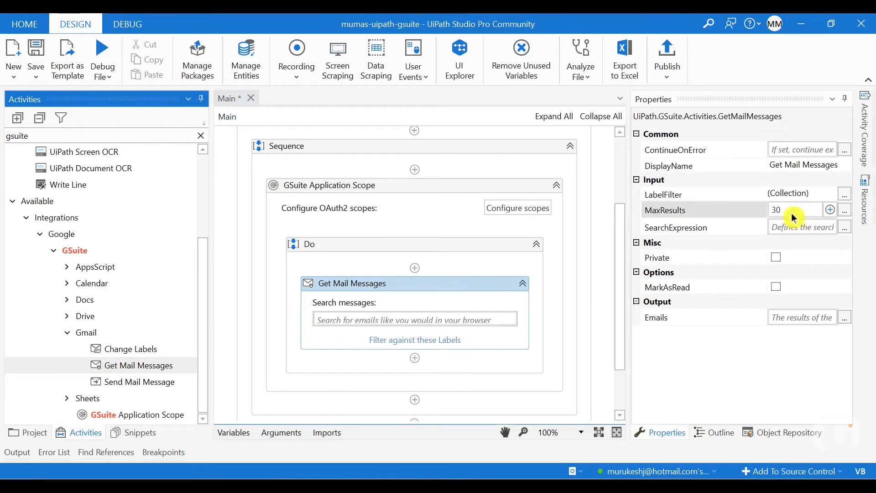
text(3)
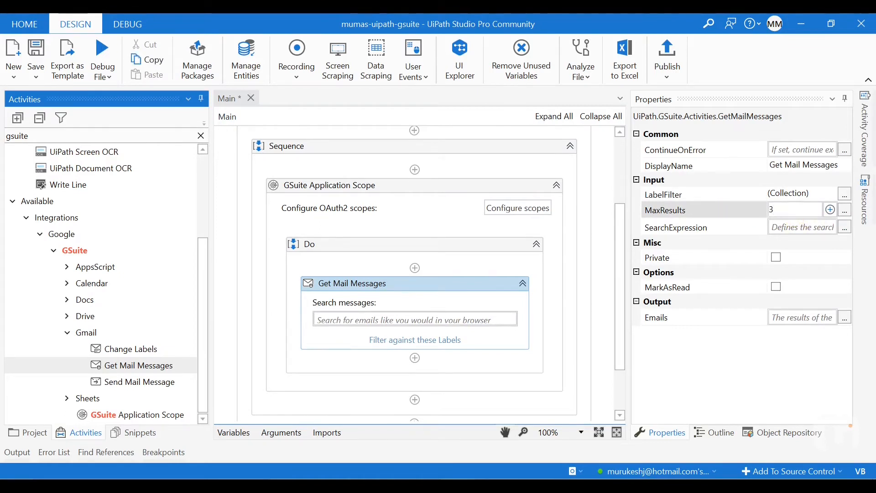
mouse_move(693, 311)
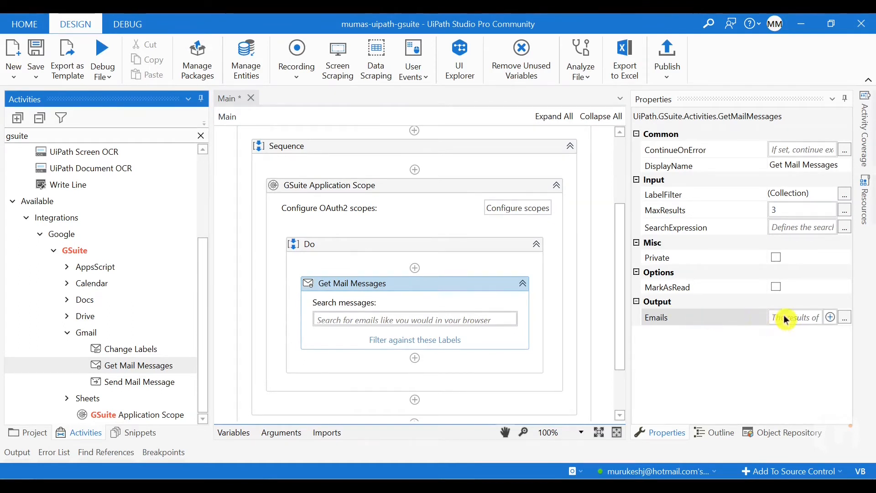
Store output emails in a new eMails variable and widen its scope from Do to Main
click(799, 317)
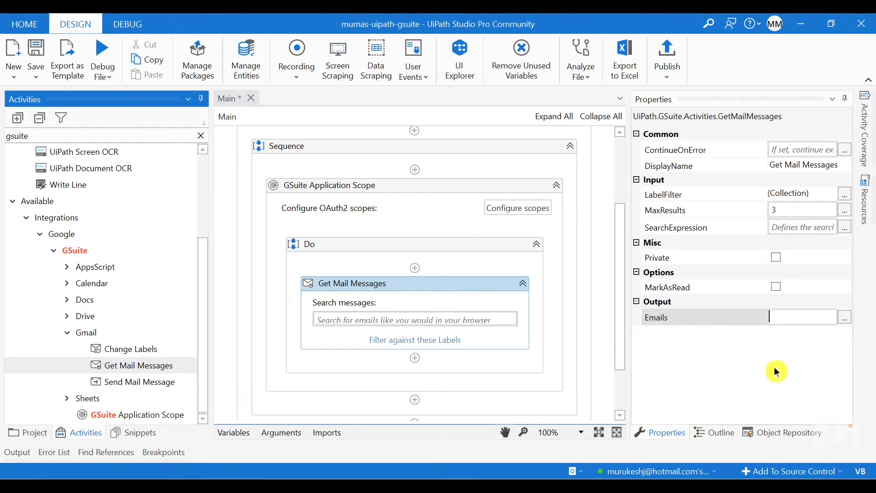
mouse_move(776, 372)
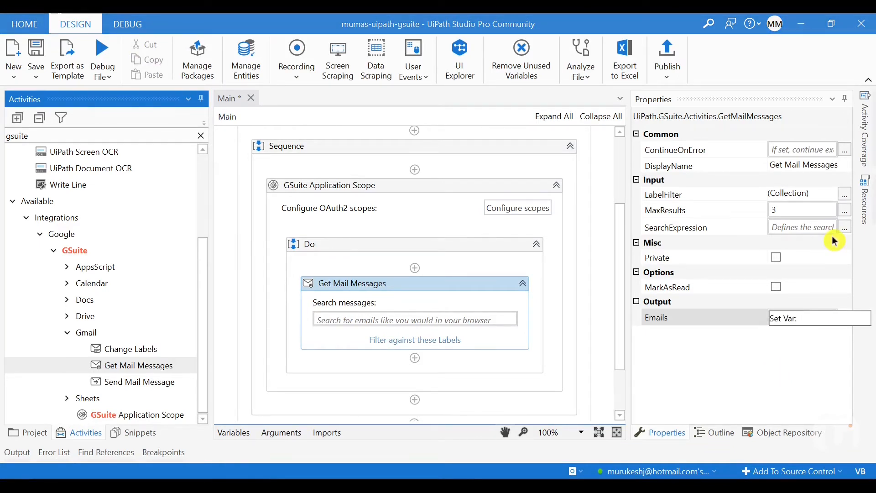
text(ema)
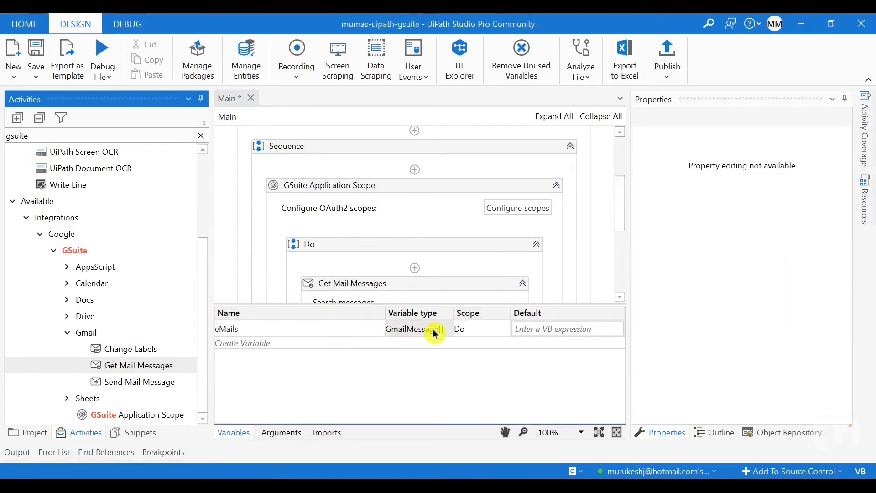
click(502, 329)
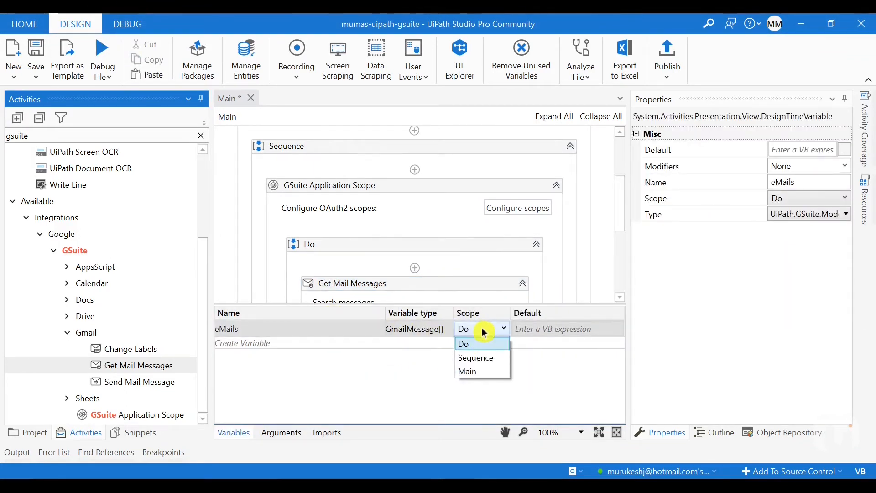
click(467, 371)
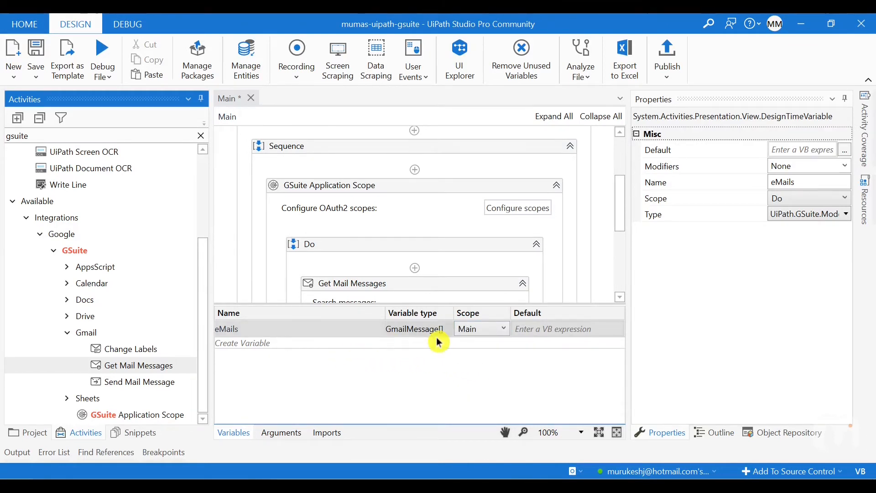
mouse_move(427, 341)
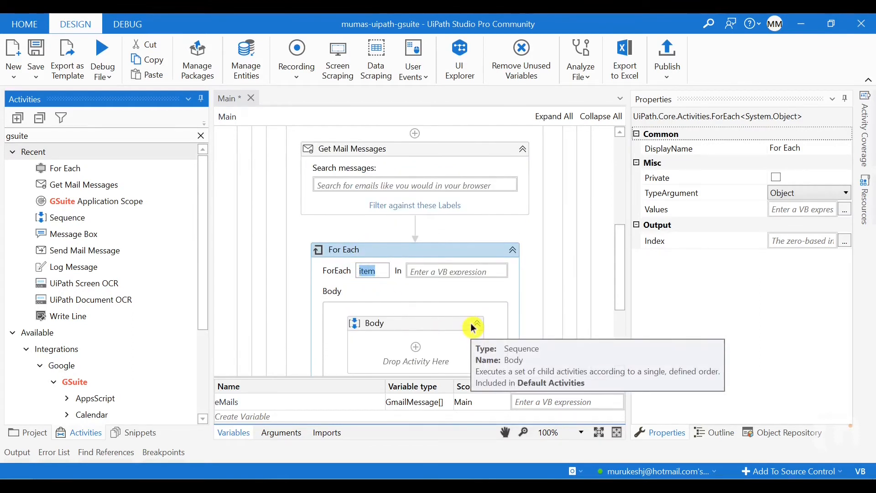
Configure the For Each loop to iterate item mail over the eMails collection
text(mail)
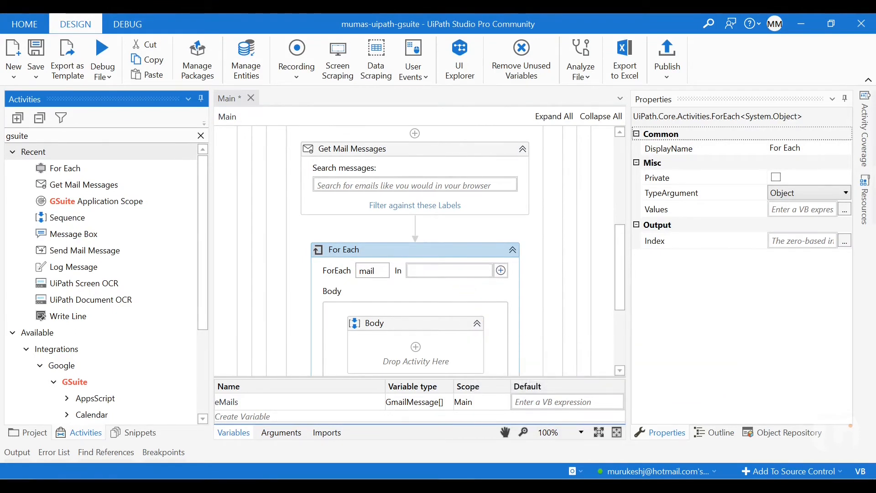
text(email)
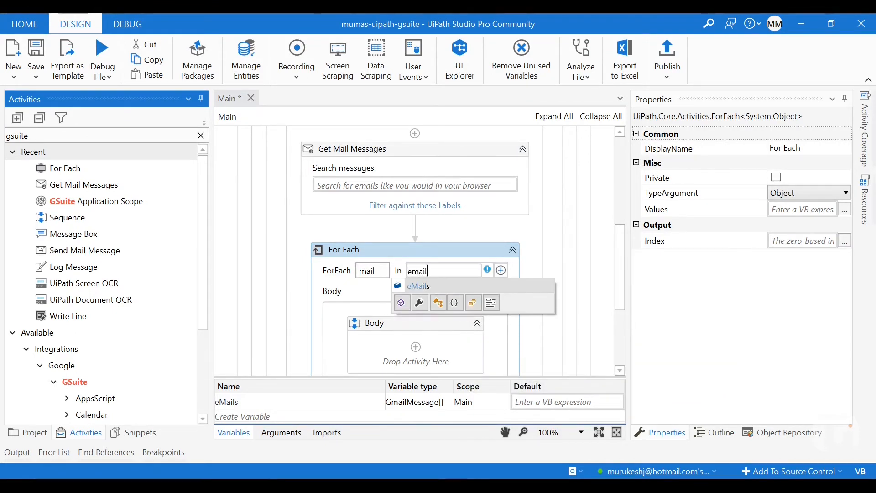
click(419, 286)
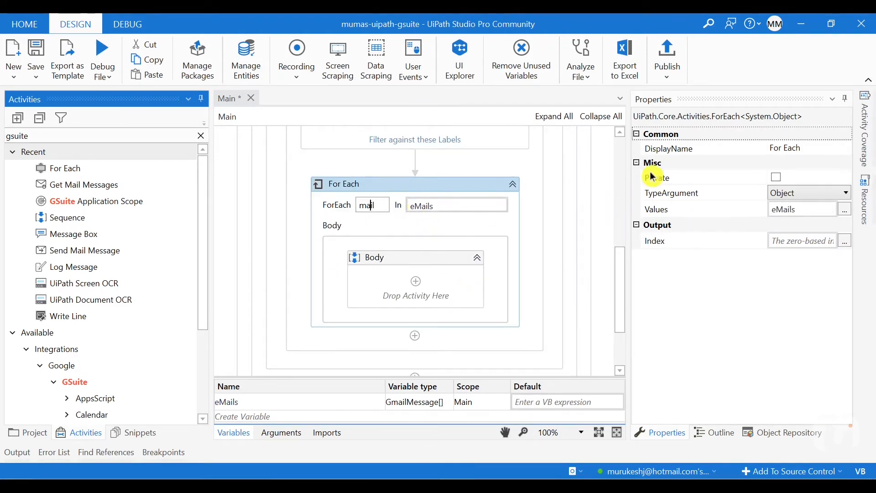
click(845, 192)
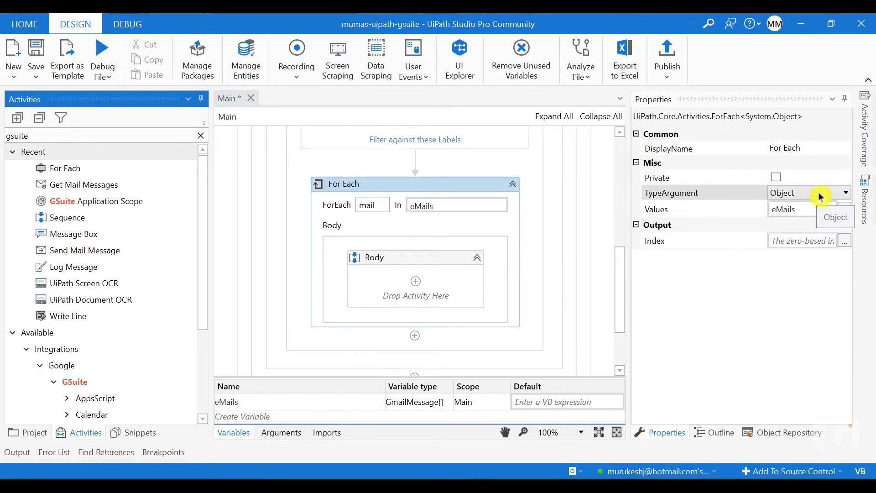
Browse for types, search 'gmail' and set the loop's TypeArgument to GmailMessage
click(843, 193)
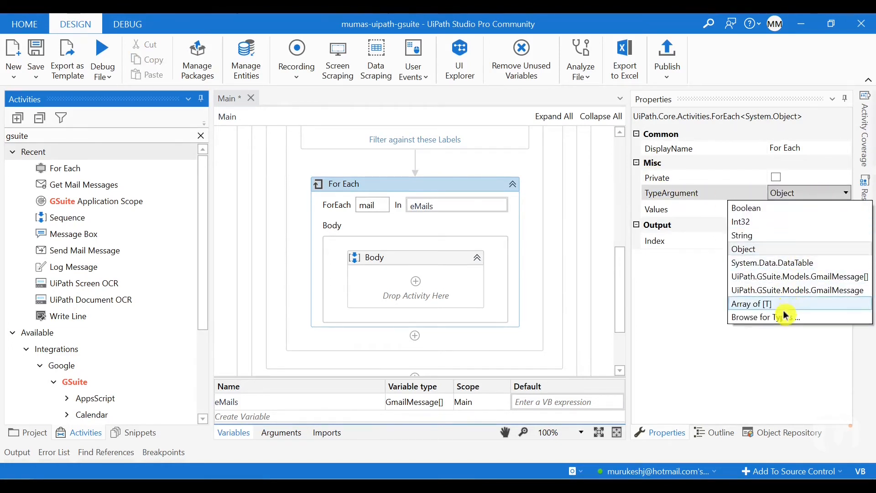
mouse_move(781, 317)
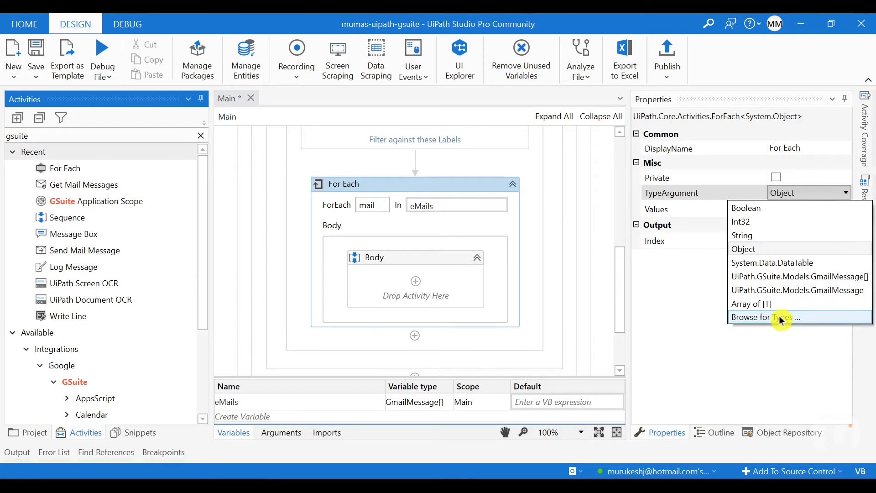
click(767, 317)
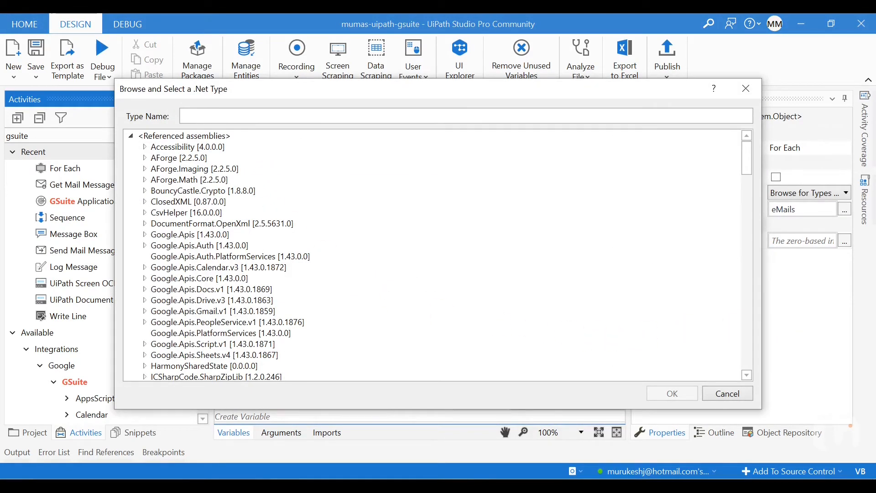
text(gmail)
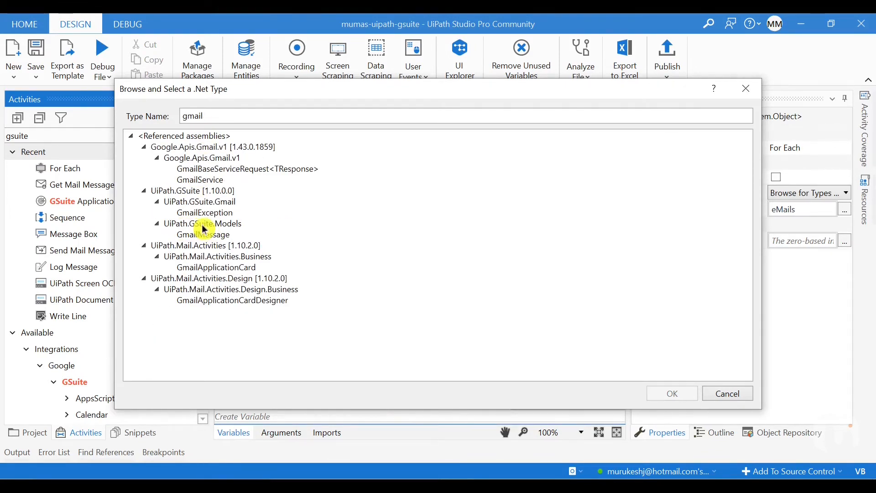
click(203, 234)
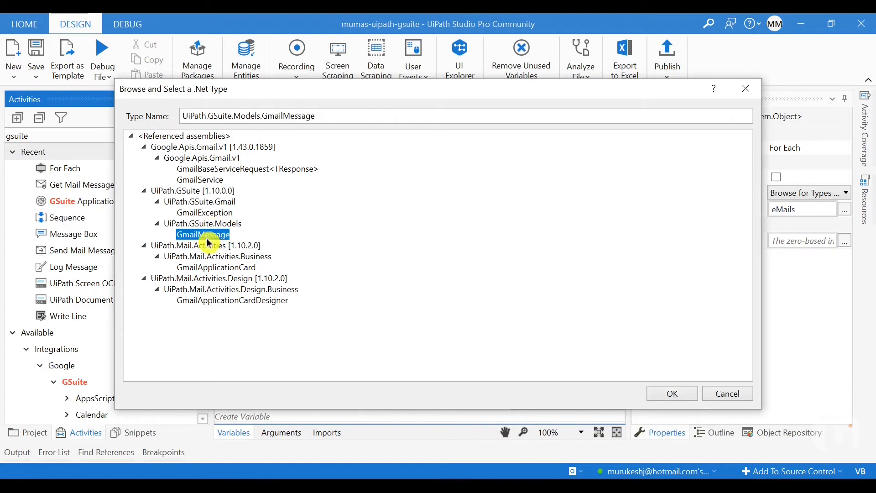
click(670, 392)
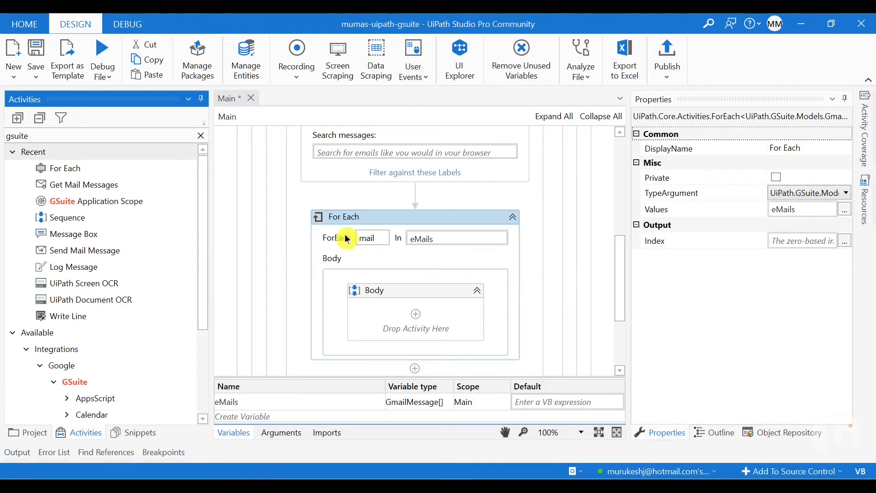
Place a Message Box showing mail.Subject inside the For Each body
click(386, 316)
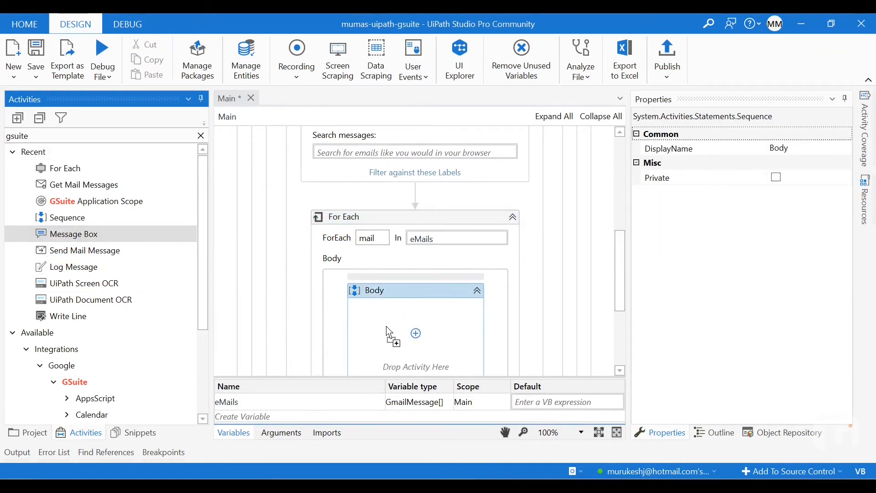
click(416, 333)
text(mail.Subject)
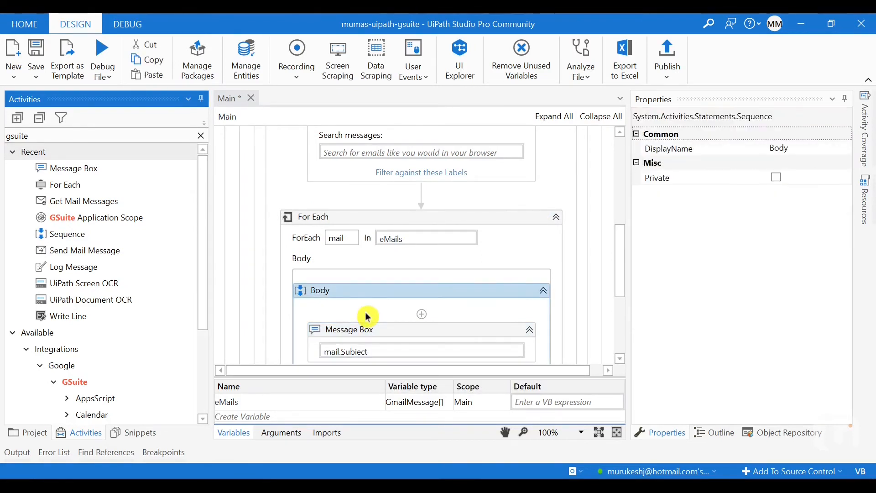
scroll(down, 3)
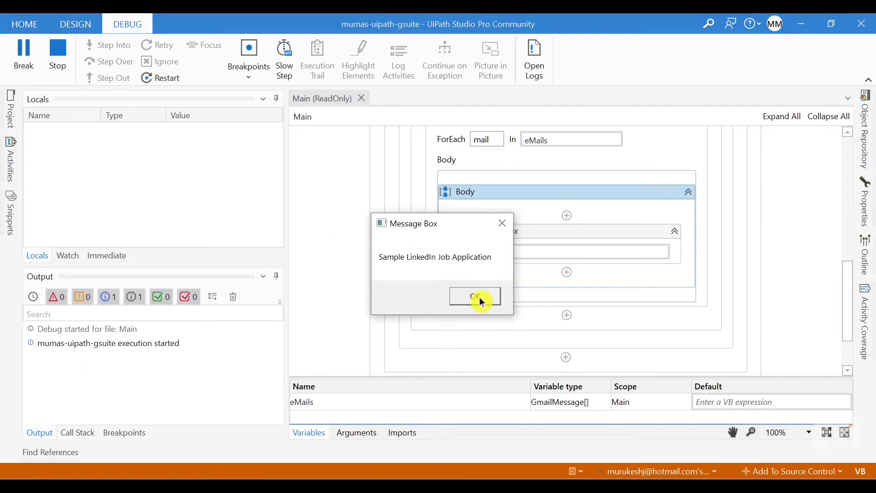
Acknowledge the three subject message boxes during the debug run and return to Design
click(474, 296)
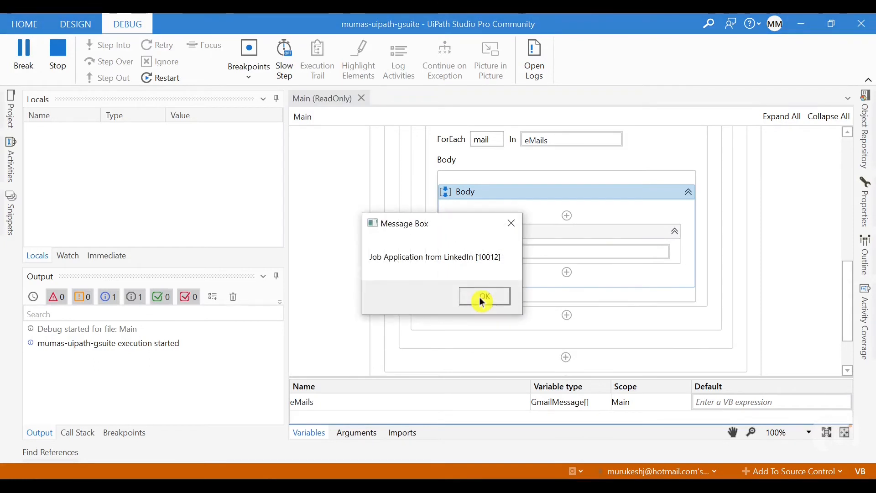
click(484, 296)
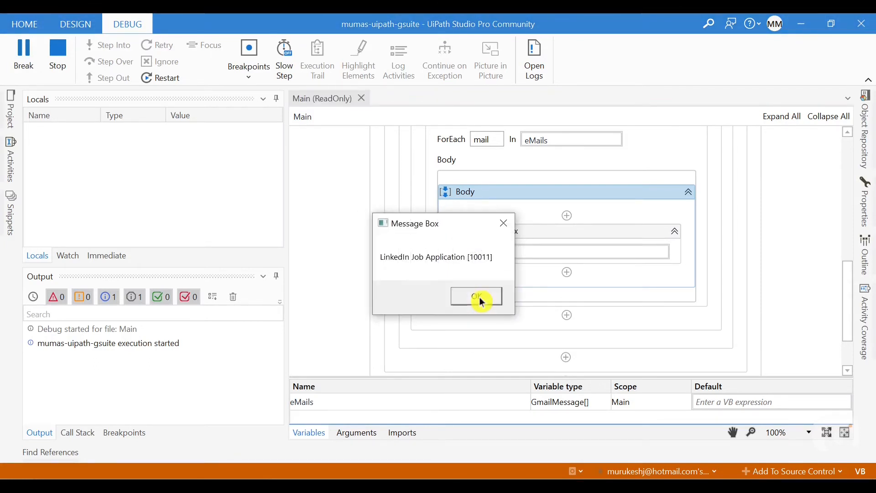
click(477, 295)
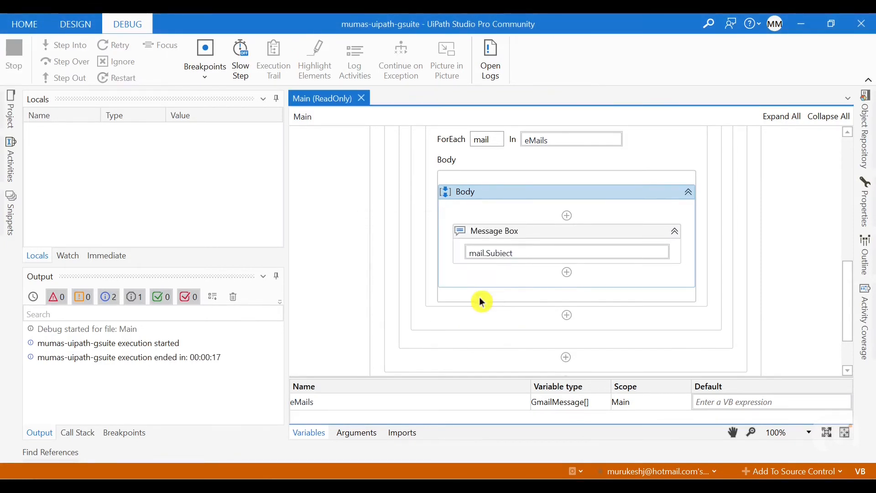
click(75, 23)
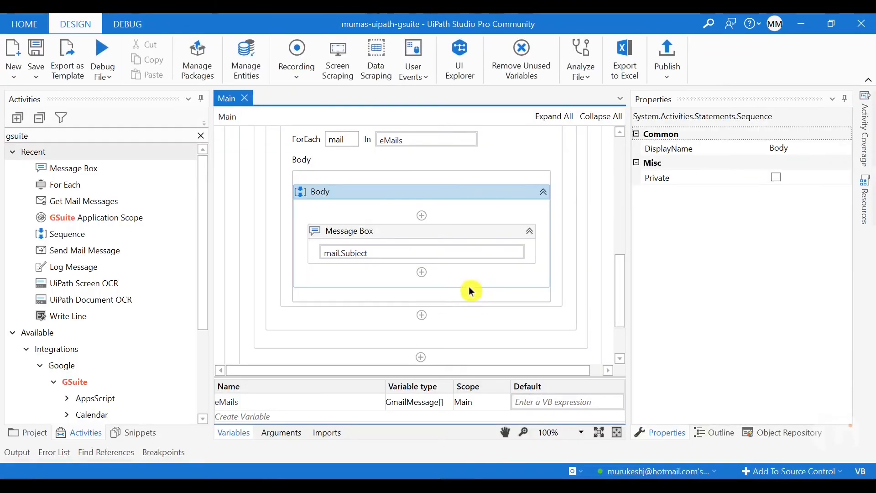
mouse_move(484, 297)
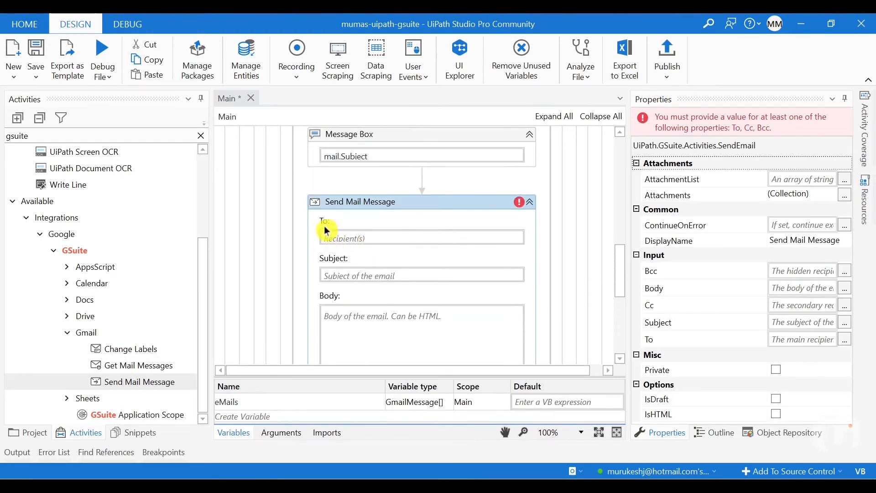
mouse_move(340, 271)
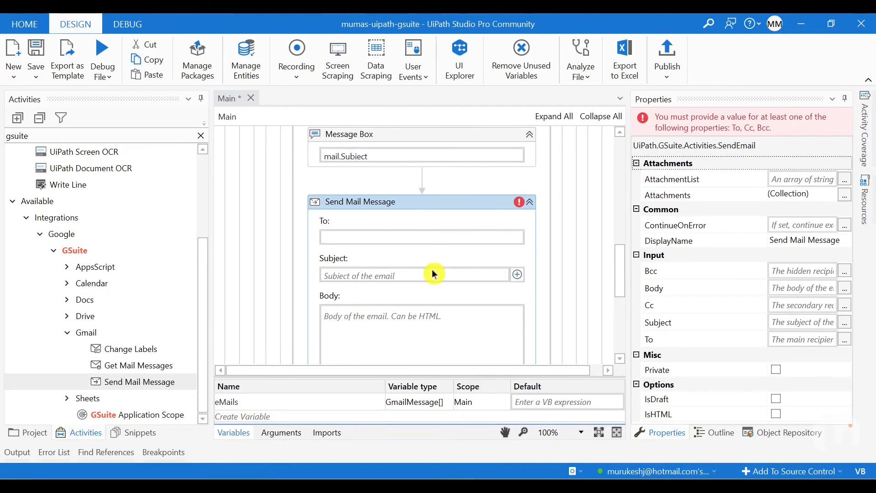
Enter mail.To.ToString as the Send Mail Message recipient
text(mai)
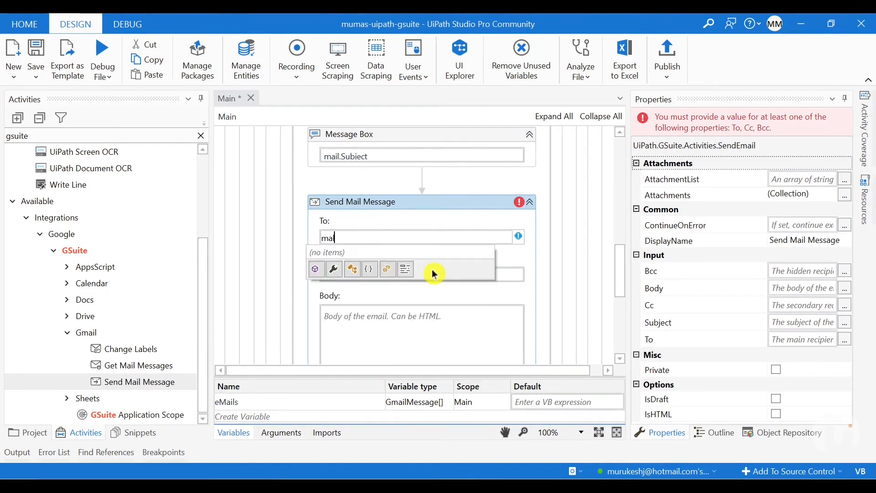
text(l)
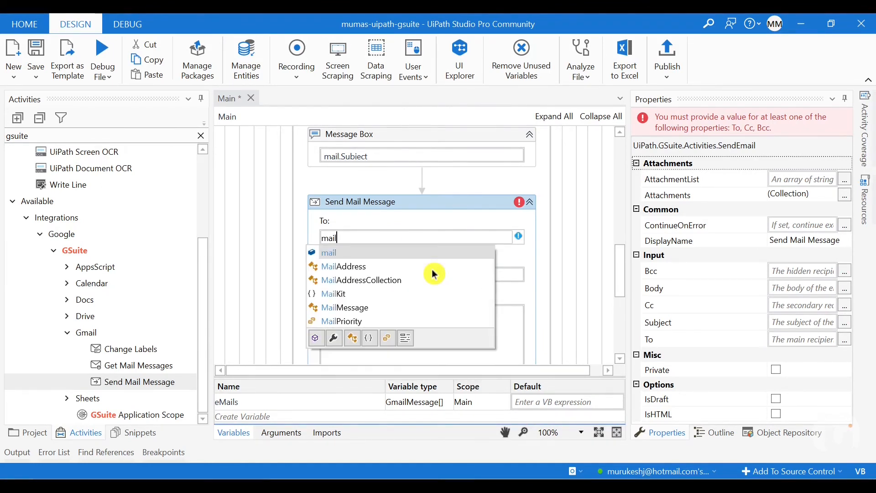
text(.)
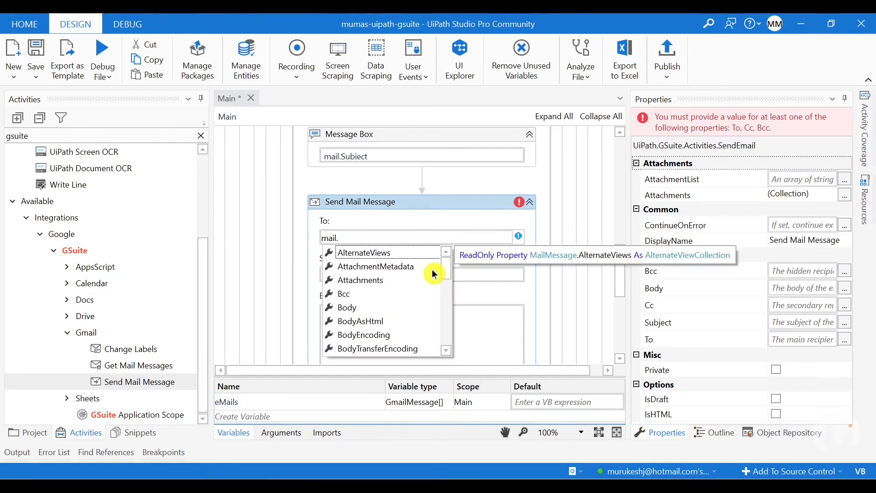
text(to)
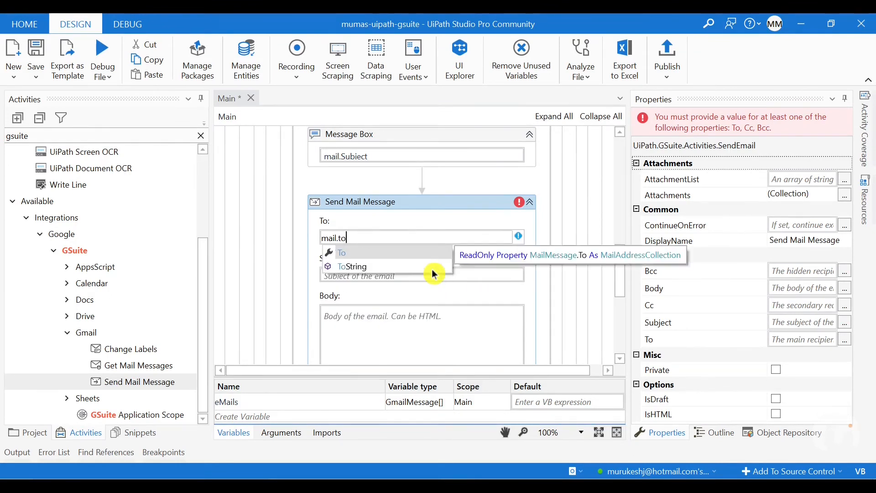
click(341, 252)
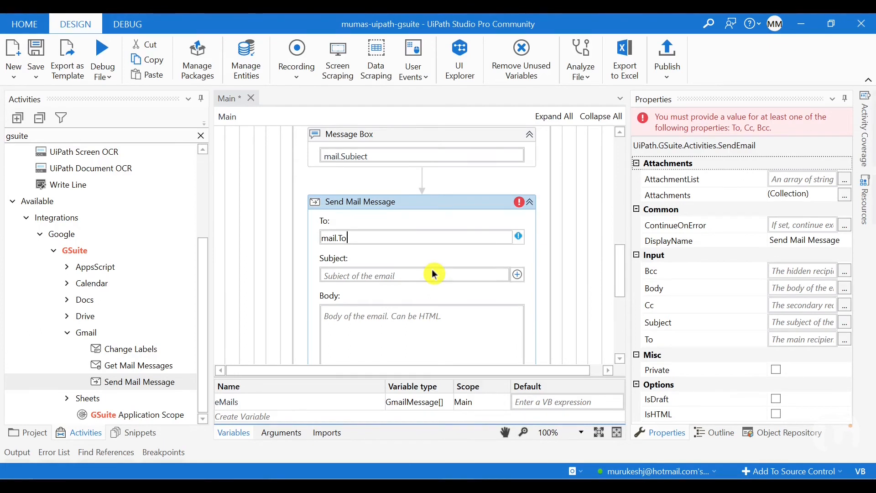
text(.)
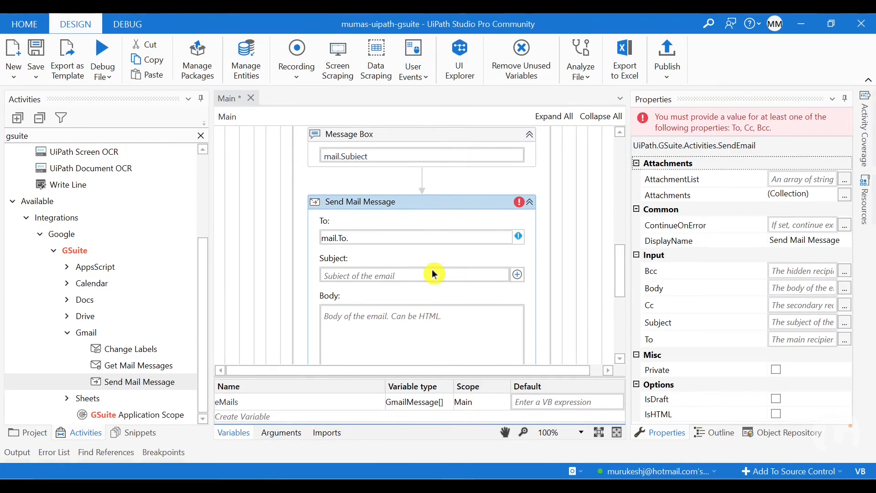
text(to)
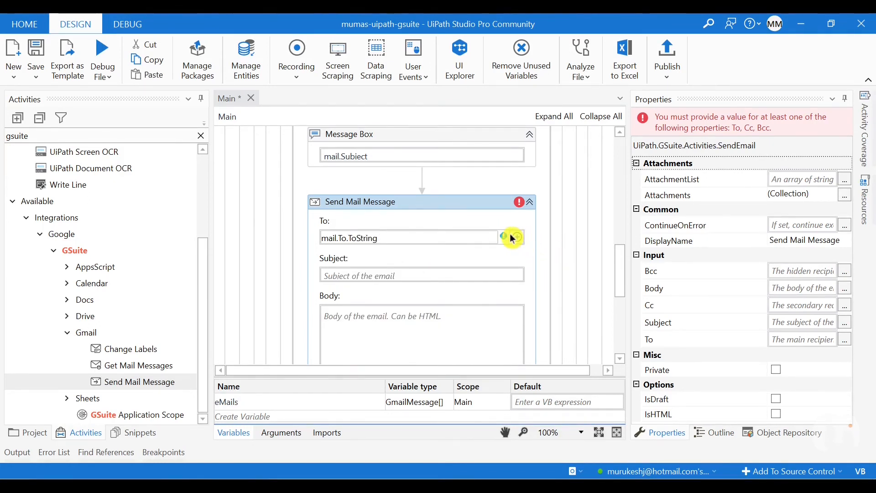
mouse_move(508, 237)
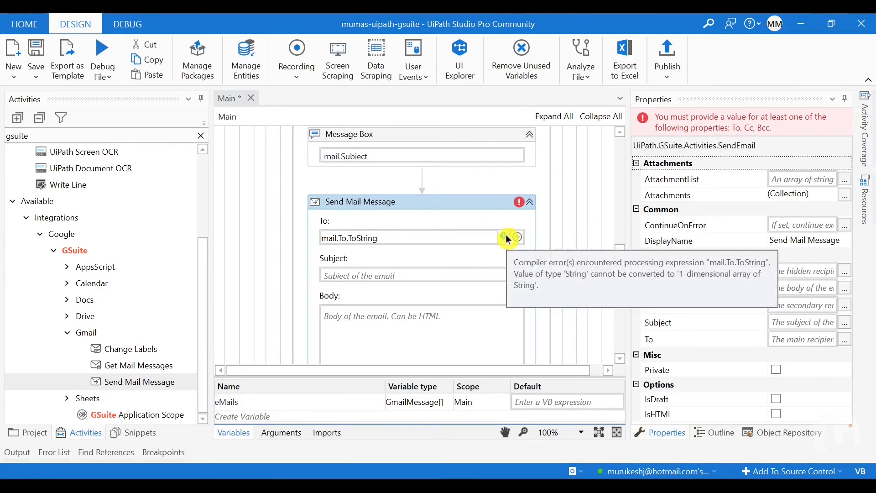
Wrap To in braces, set Subject to mail.Subject and Body to the thank-you processing text
click(379, 237)
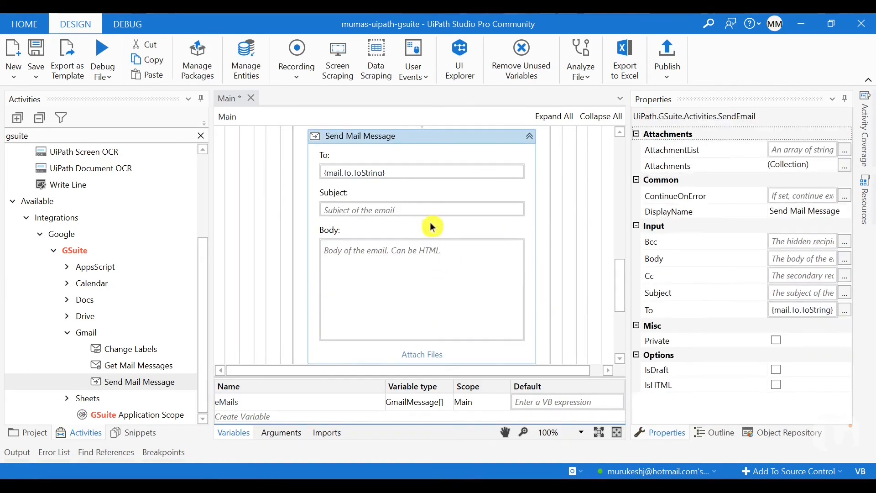
click(421, 208)
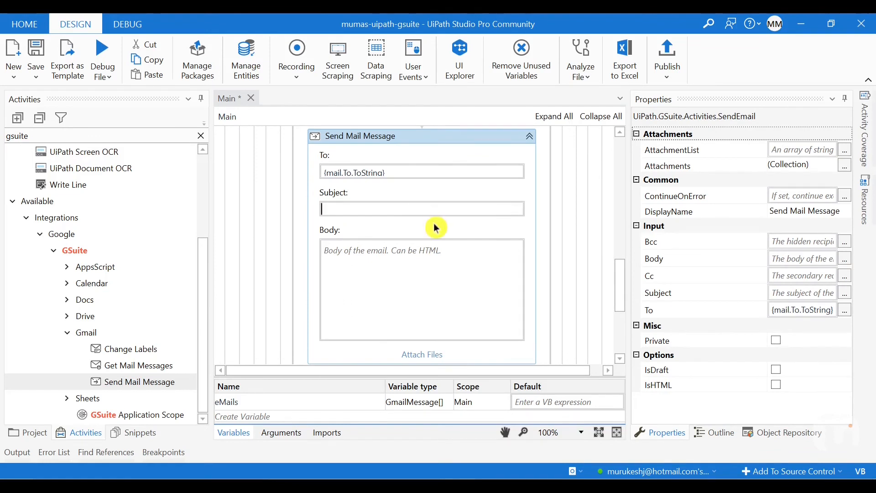
text(mail)
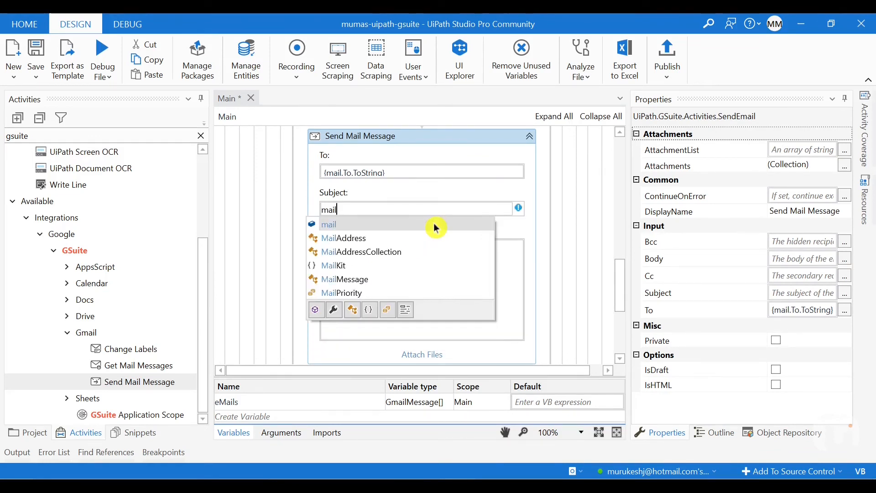
text(.Subiect)
click(422, 289)
text(")
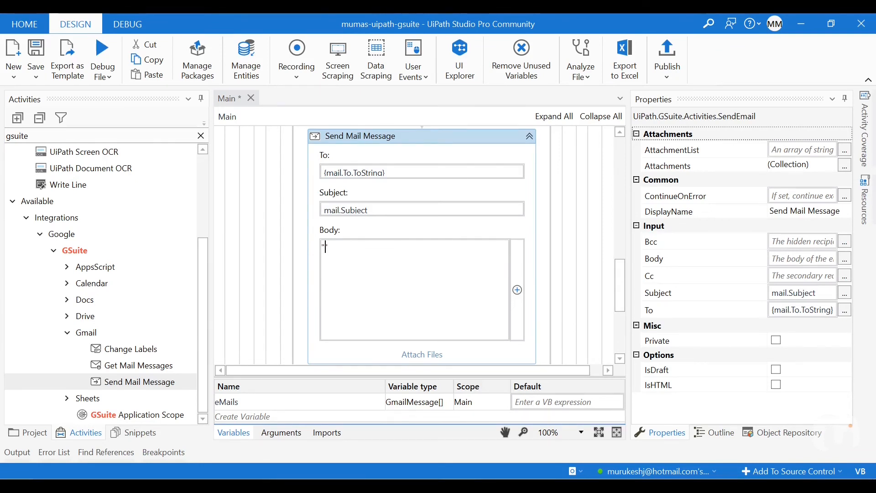
text(you. Your Job application is being processed")
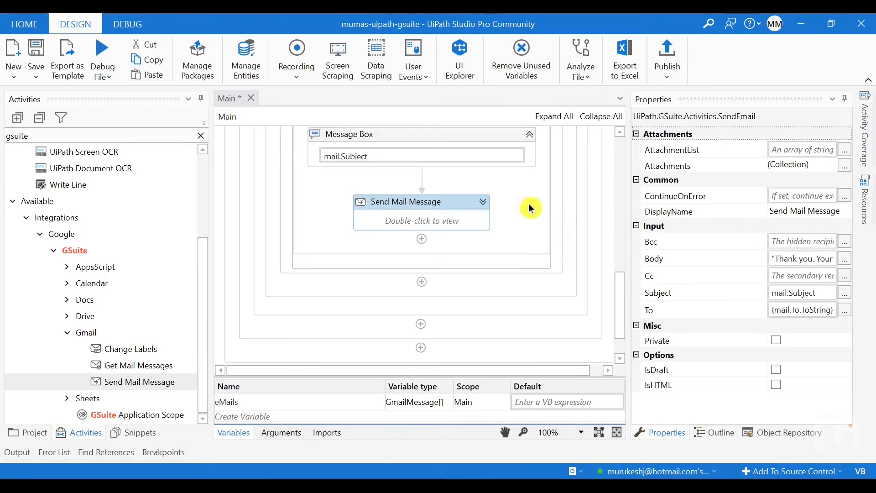
mouse_move(477, 221)
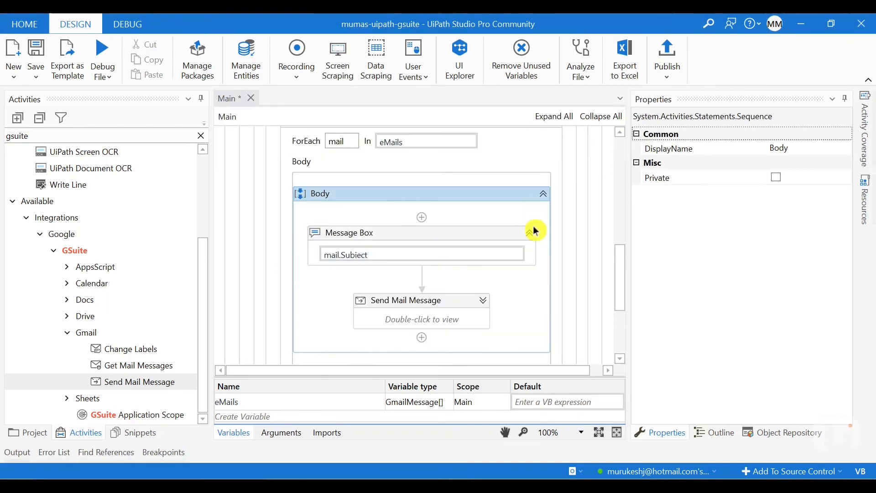
Add a Message Box after the For Each with "Process completed successfully"
click(313, 133)
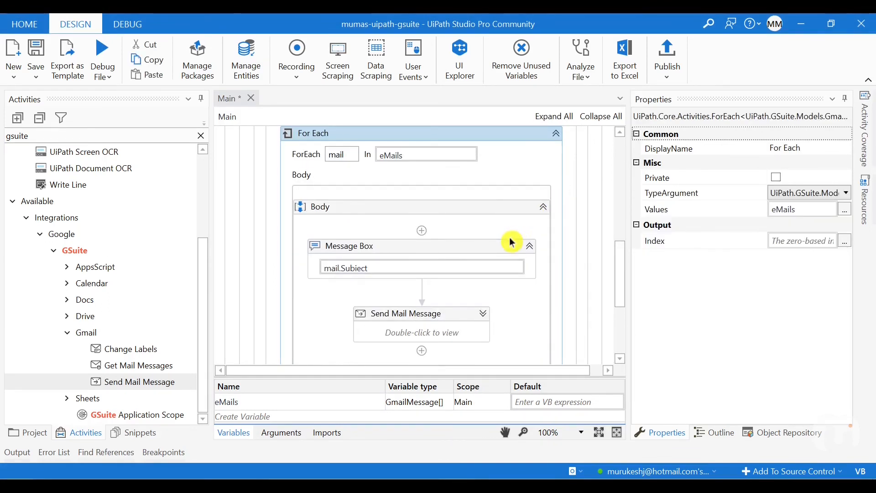
mouse_move(511, 244)
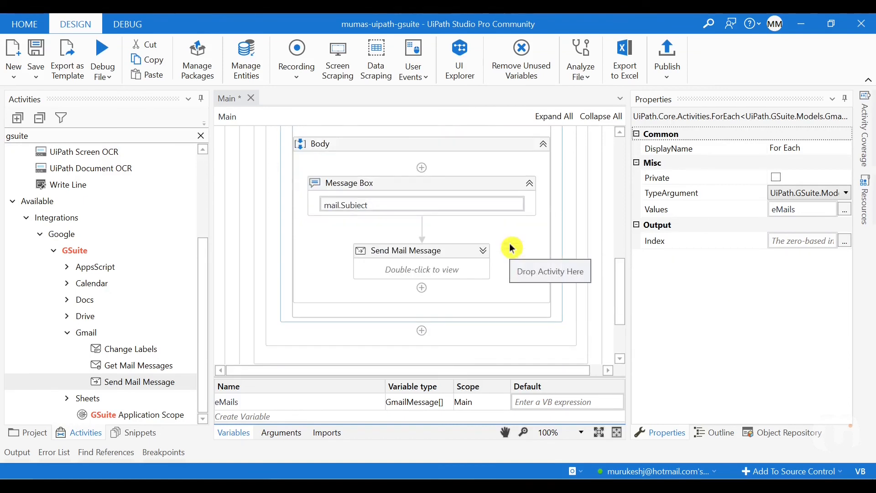
click(422, 331)
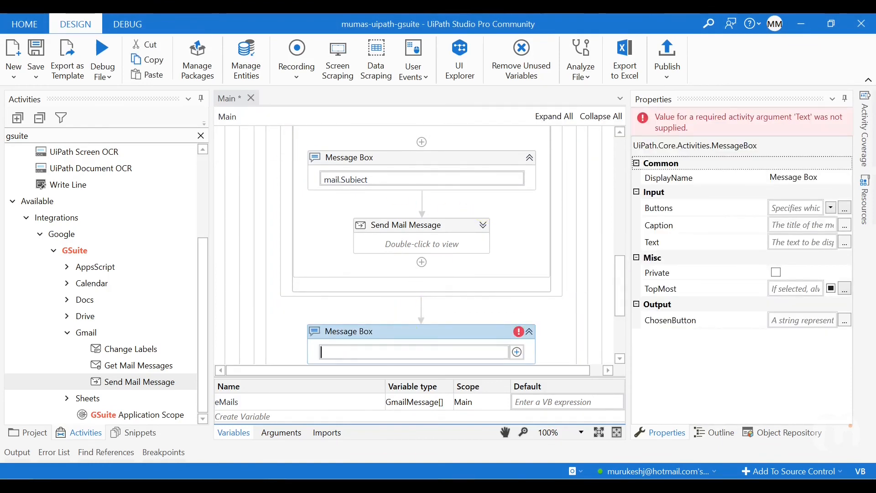
text("Process completed successfully")
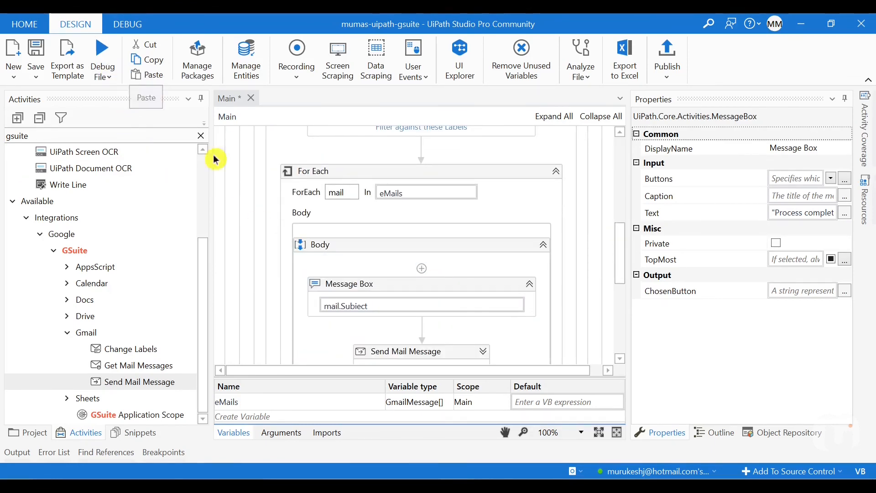
scroll(down, 3)
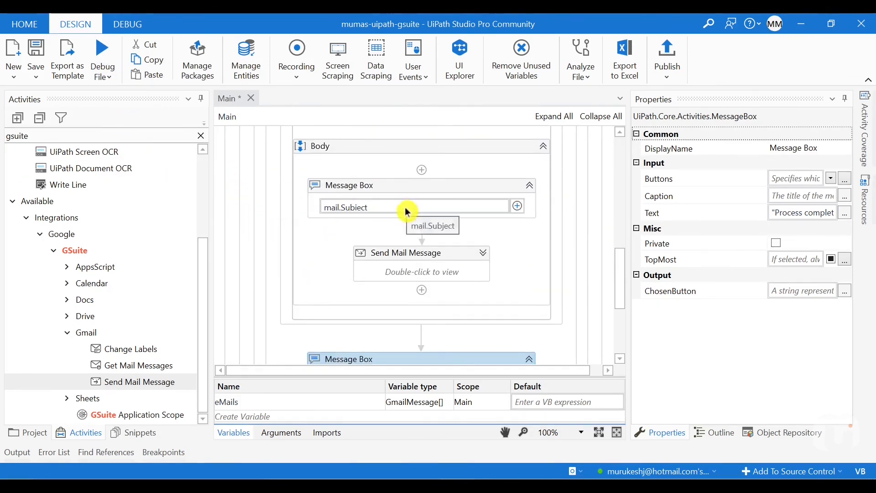
mouse_move(380, 304)
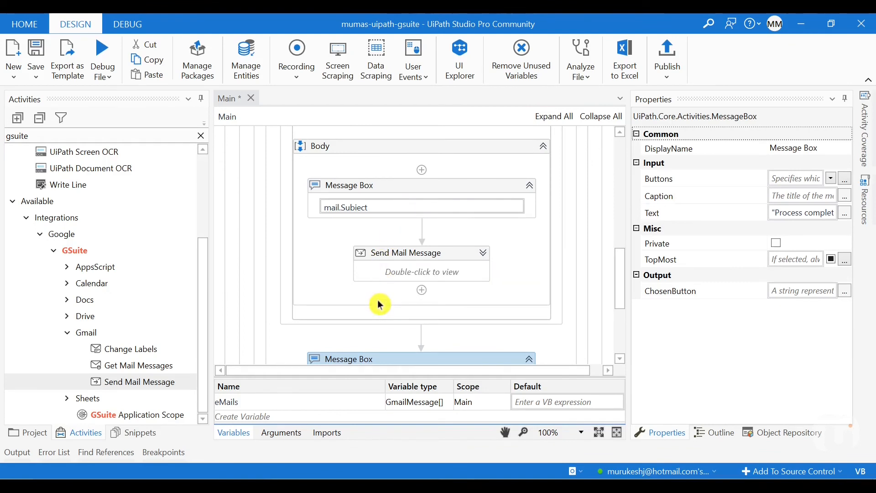
mouse_move(381, 306)
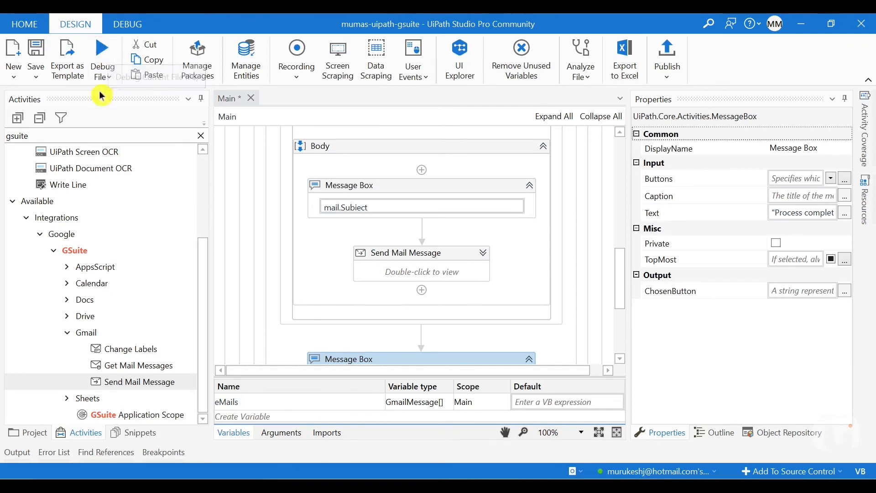
Run the file and acknowledge each subject popup and the completion message
click(111, 61)
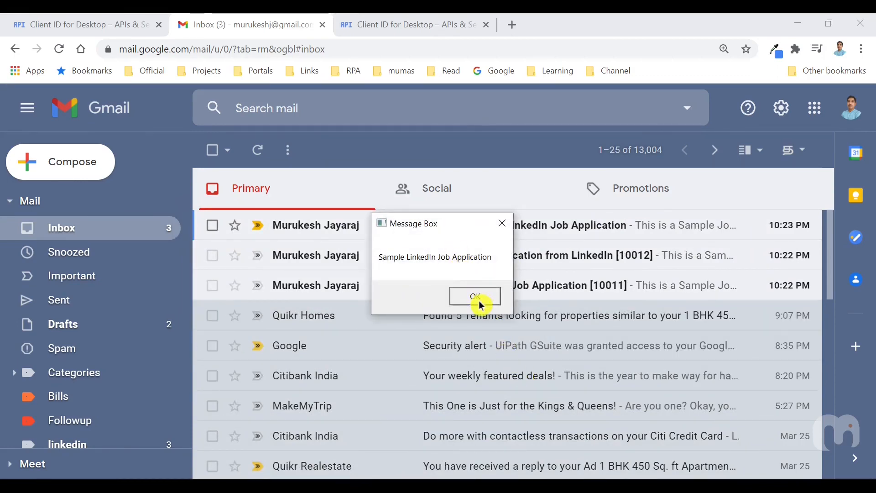
click(475, 295)
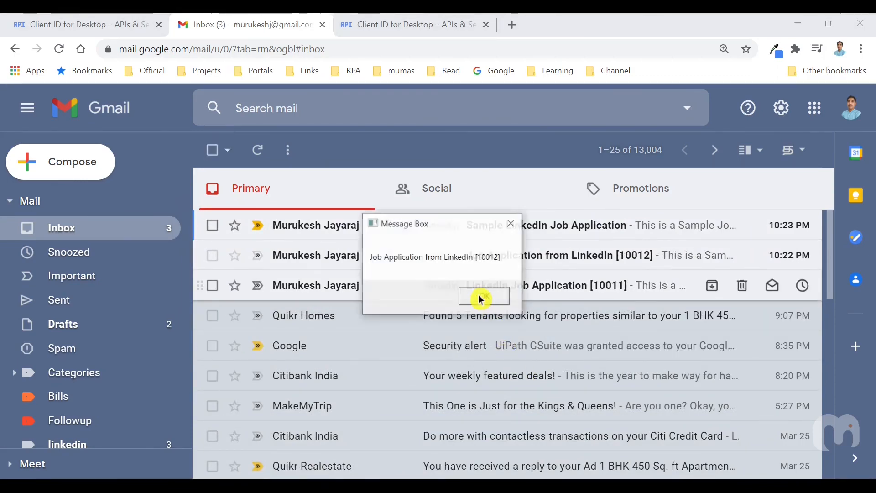
click(482, 295)
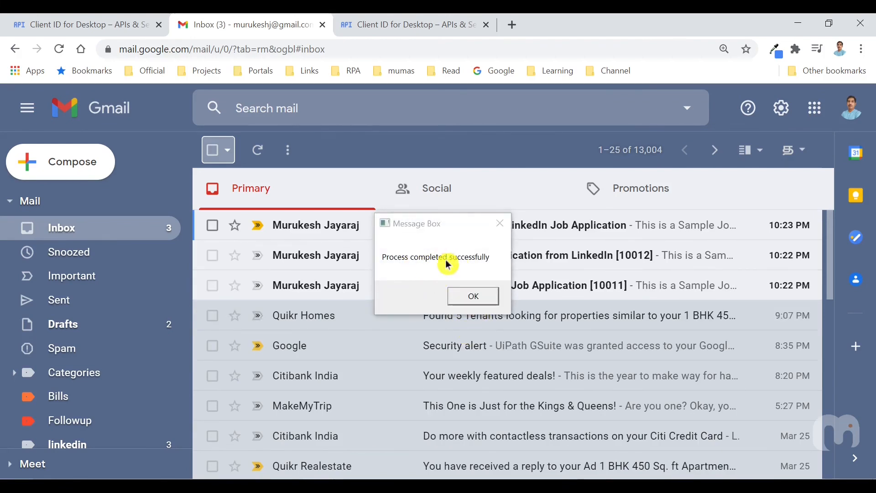
click(472, 295)
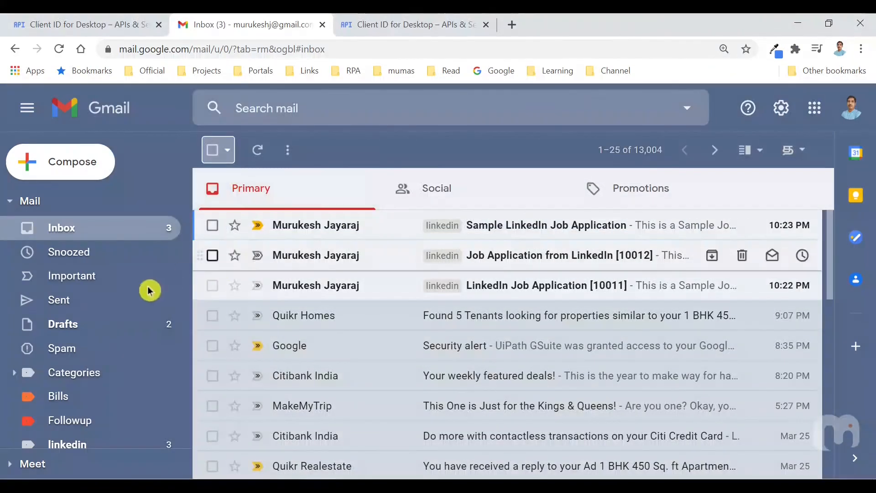
View the Sample LinkedIn Job Application reply in Gmail's Sent folder
click(59, 299)
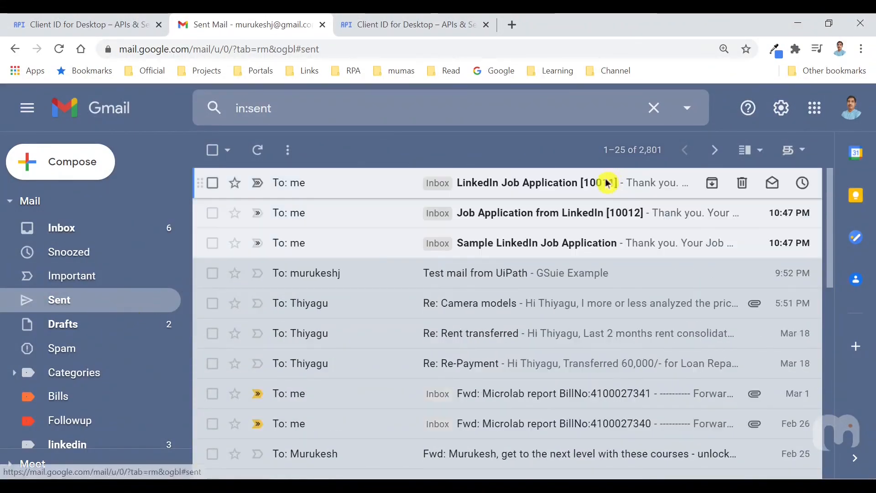
mouse_move(576, 187)
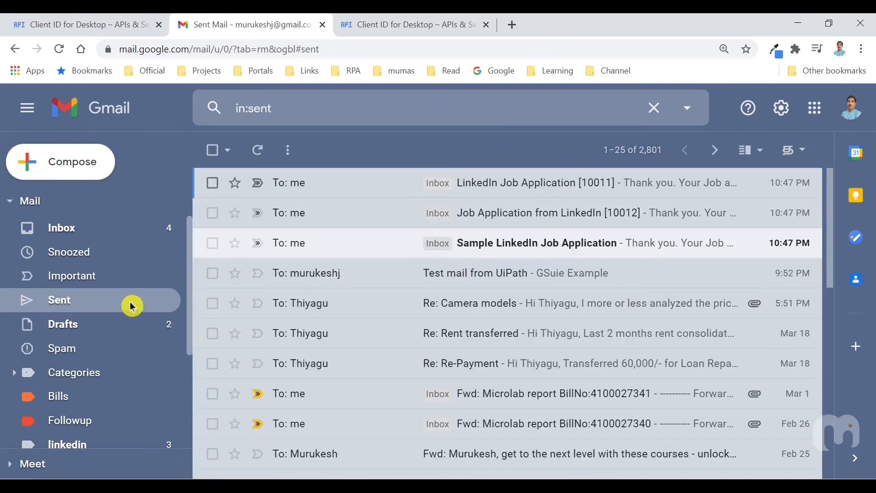
click(536, 242)
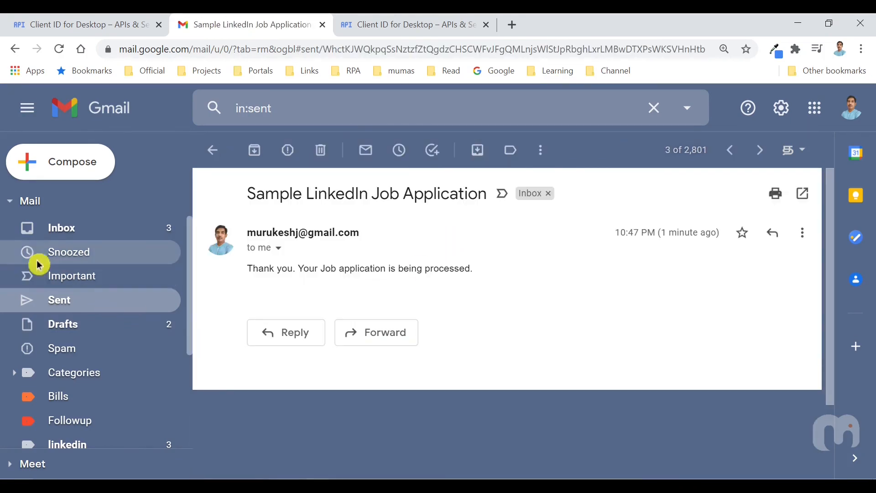